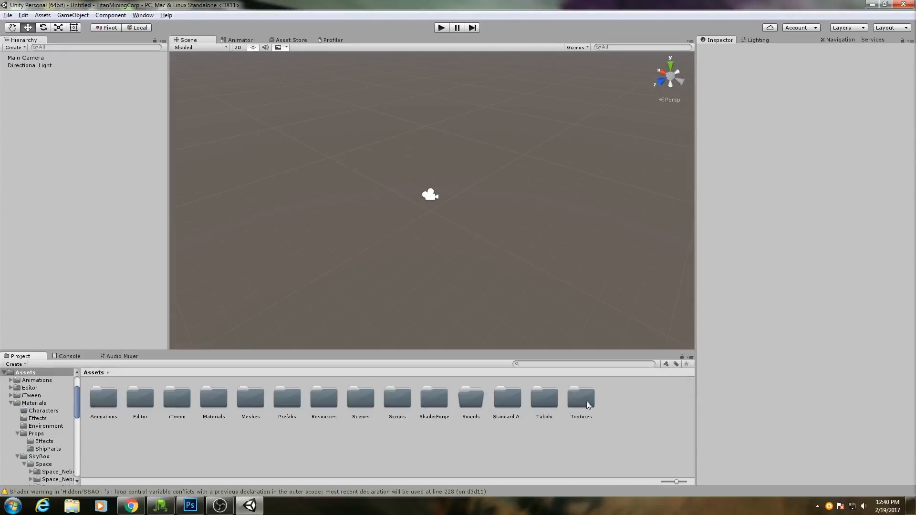
# - Browse the Project panel into Textures > Props > ShipParts > Wings and open its context menu
pyautogui.click(580, 399)
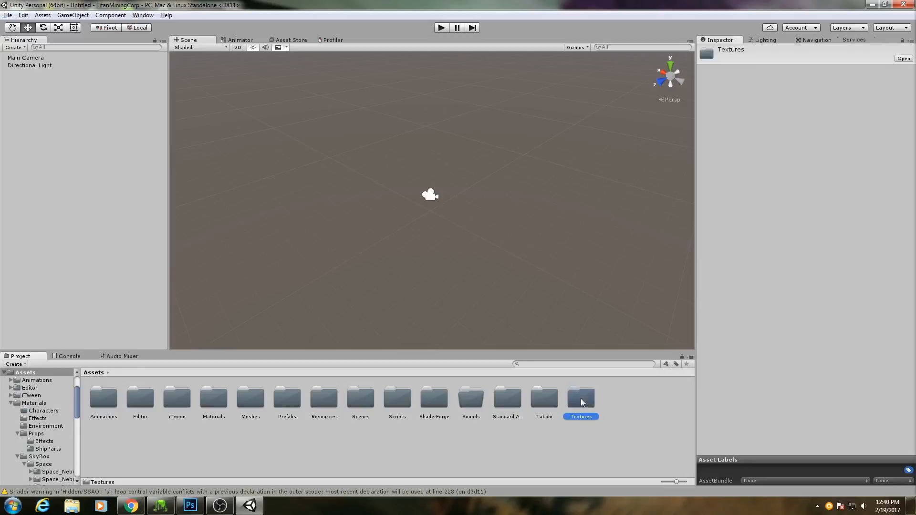
pyautogui.doubleClick(580, 398)
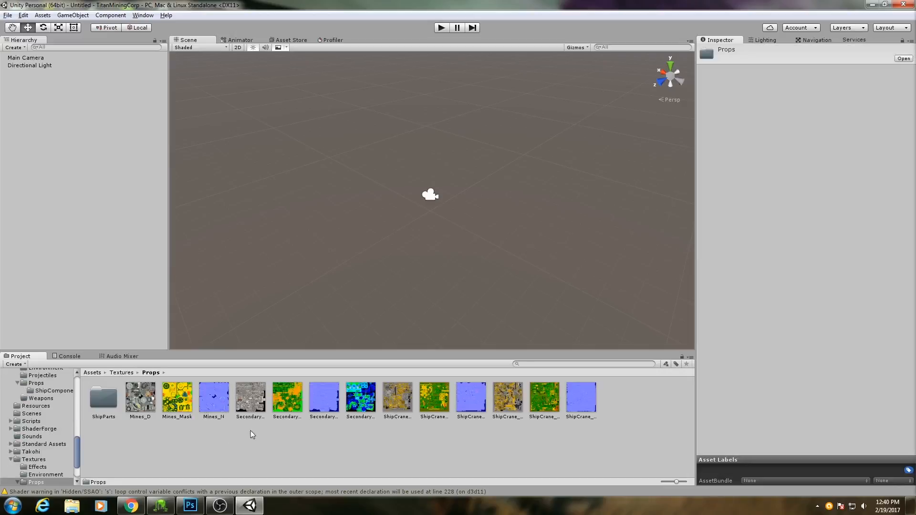
pyautogui.doubleClick(104, 397)
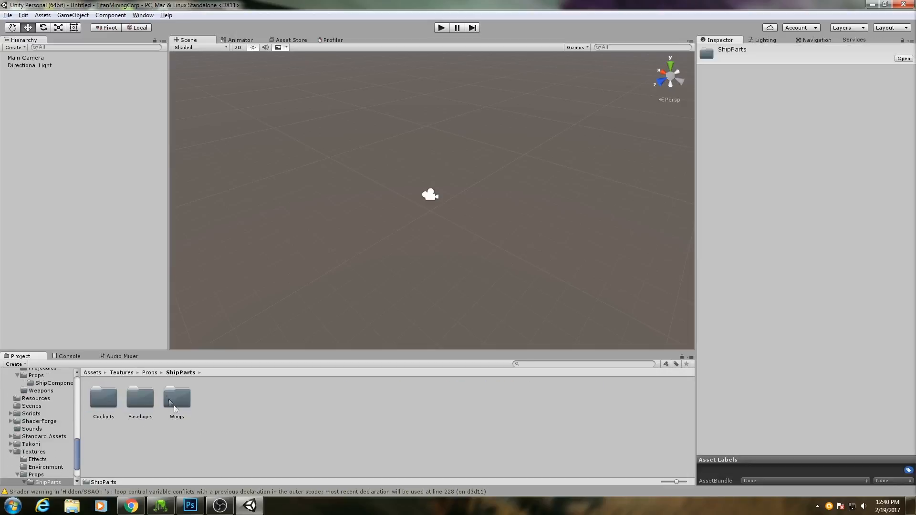
pyautogui.doubleClick(176, 398)
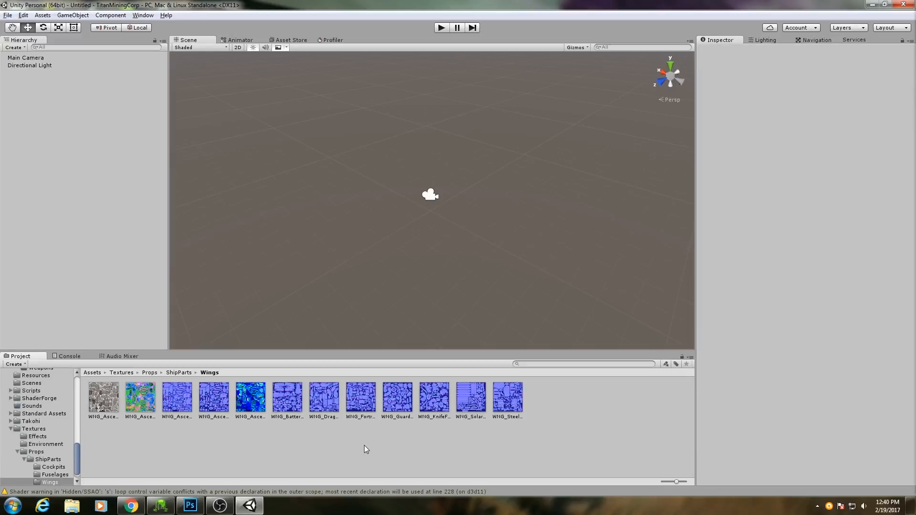
pyautogui.rightClick(529, 407)
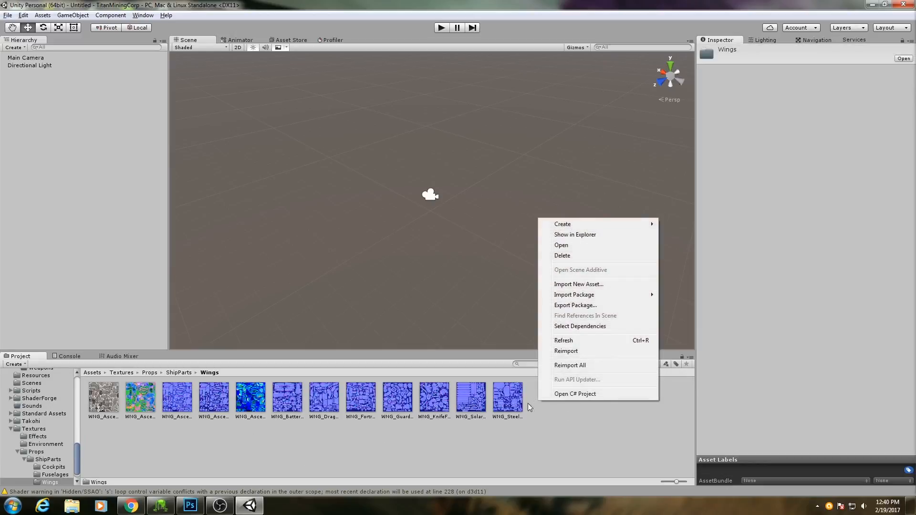
pyautogui.moveTo(589, 333)
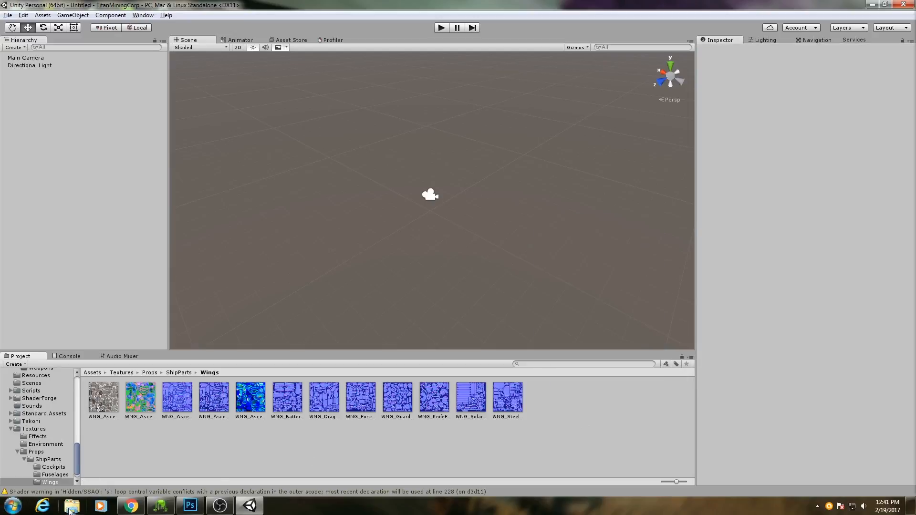
# - In Explorer's Documents, select the WNG_SteelCarapace diffuse, MatMask and another wing TGA texture
pyautogui.click(71, 506)
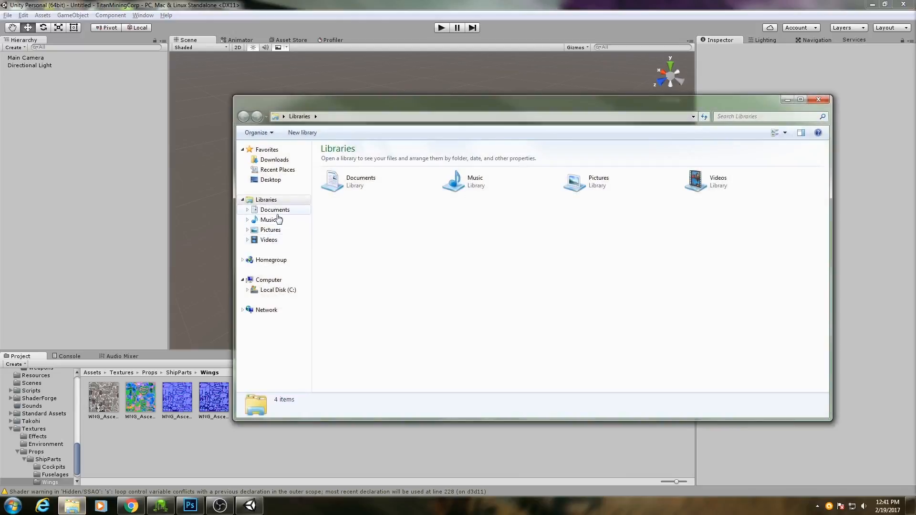
pyautogui.doubleClick(275, 209)
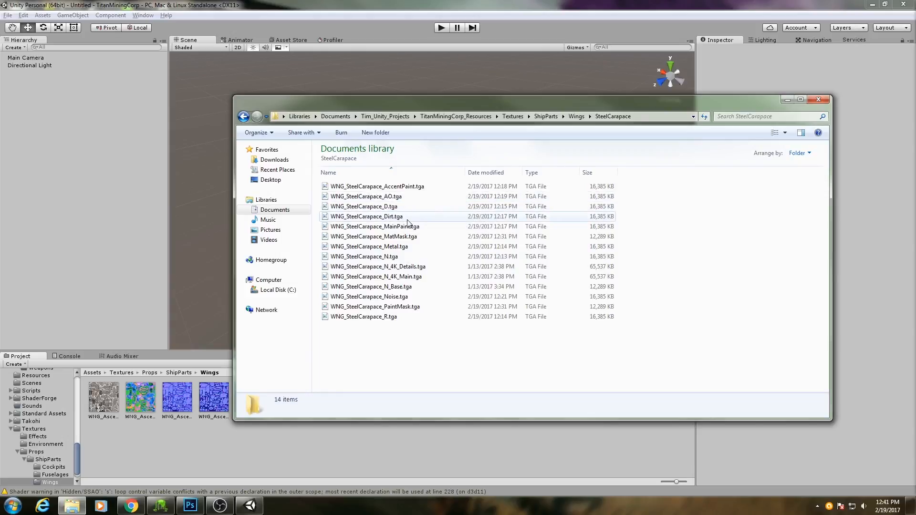
pyautogui.click(364, 206)
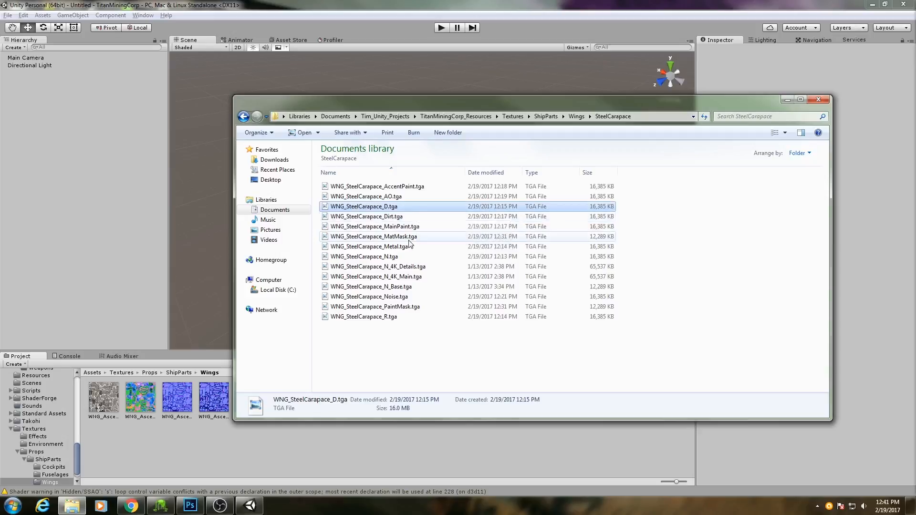
pyautogui.click(374, 236)
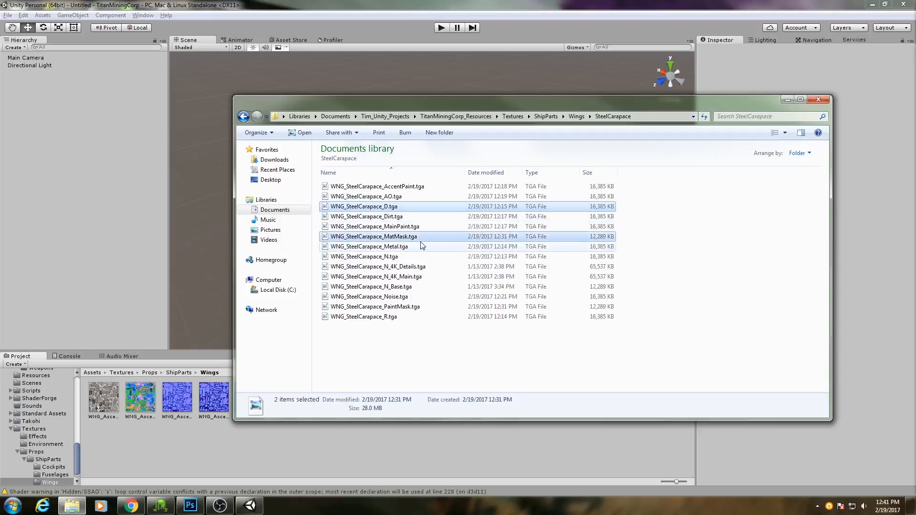
pyautogui.click(364, 256)
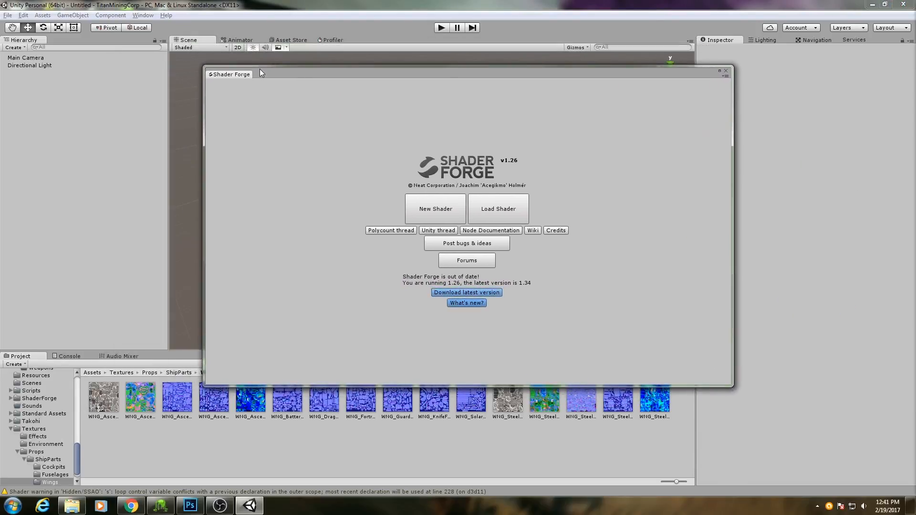
# - Create a new Lit (PBR) shader from Window > Shader Forge
pyautogui.click(727, 70)
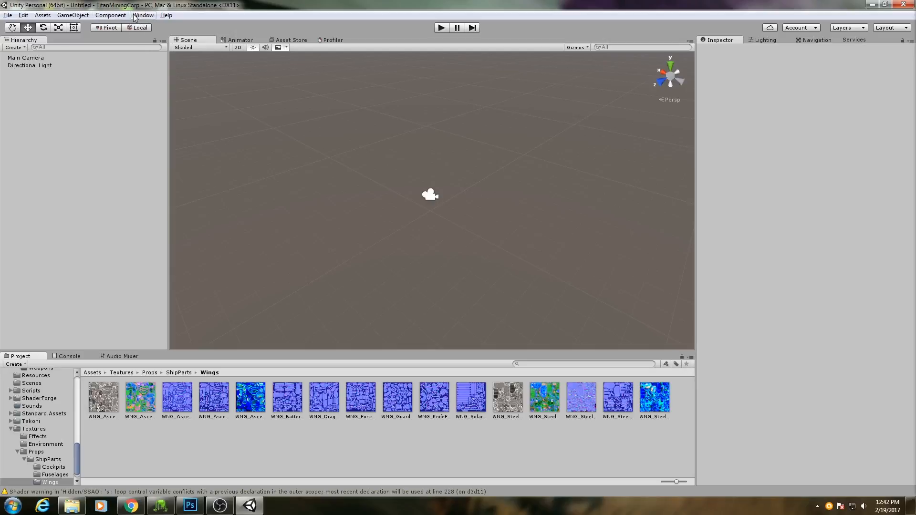
pyautogui.click(143, 15)
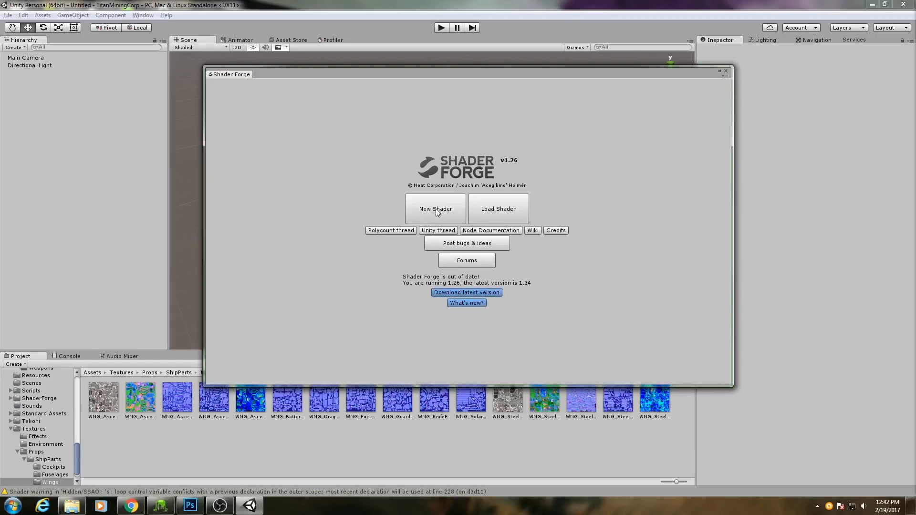
pyautogui.click(435, 208)
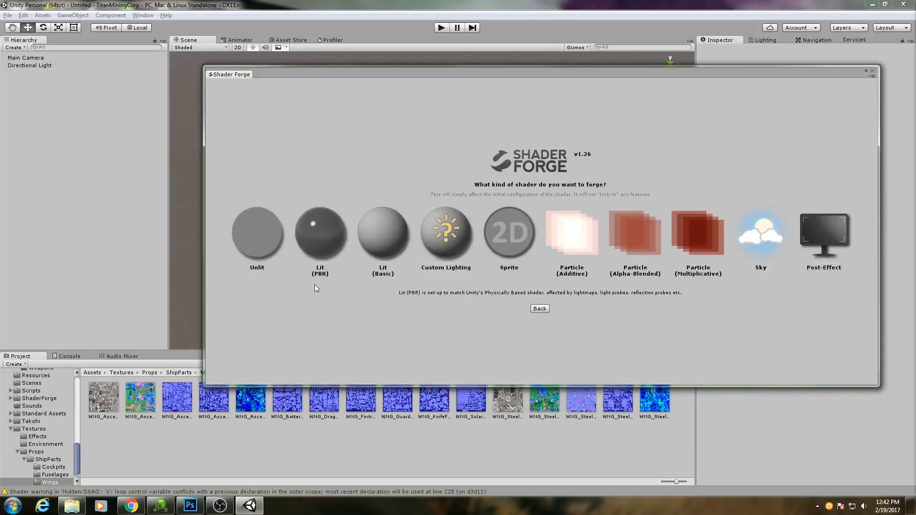
pyautogui.moveTo(320, 234)
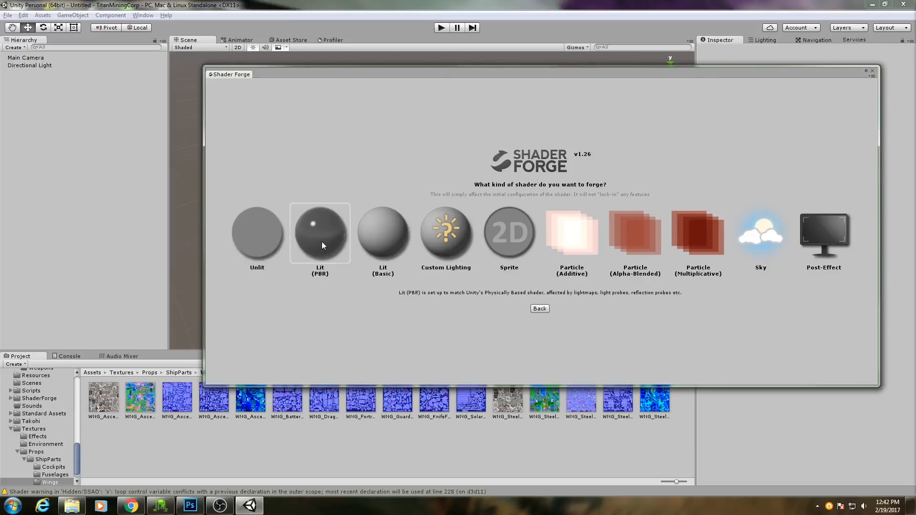
pyautogui.click(320, 232)
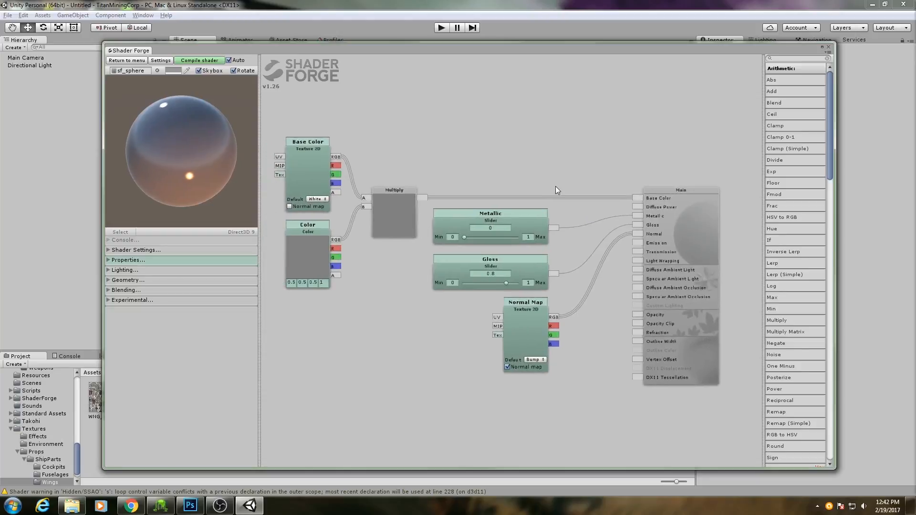
pyautogui.moveTo(487, 152)
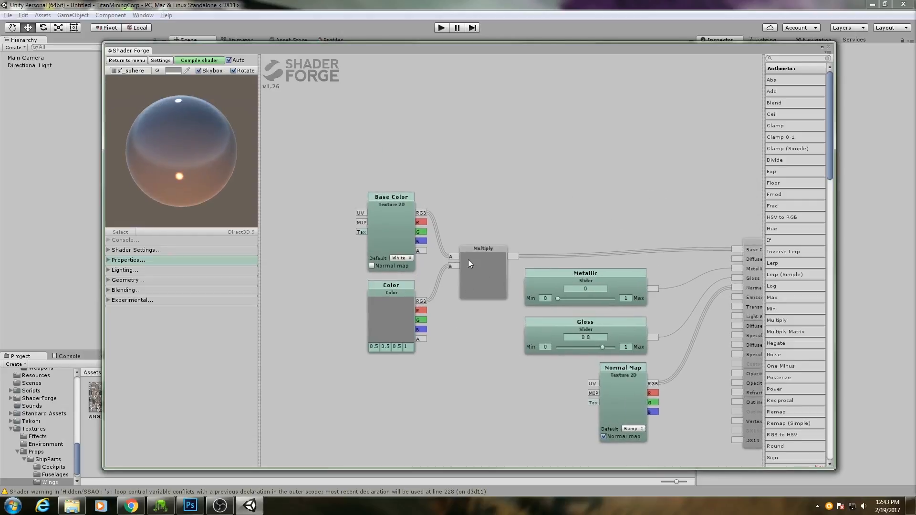
# - Inspect the default graph by selecting, deselecting and reselecting the Multiply node
pyautogui.click(482, 273)
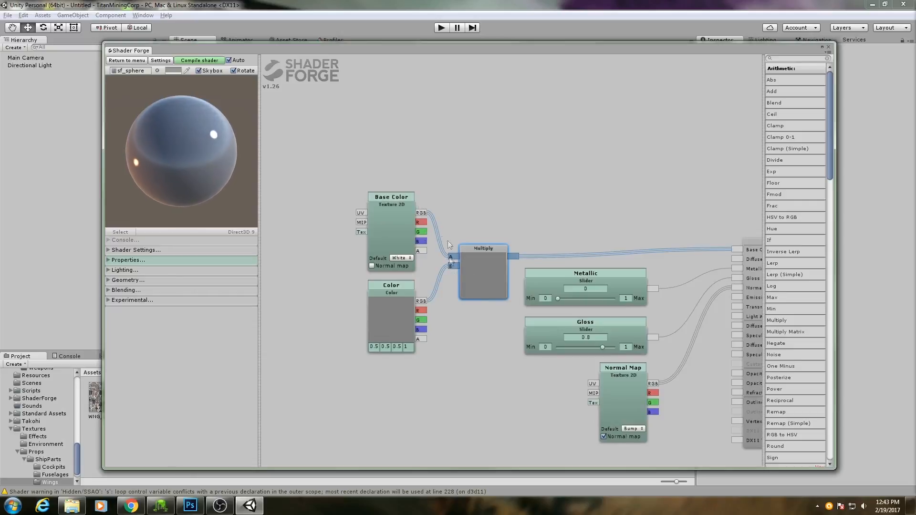
pyautogui.click(390, 197)
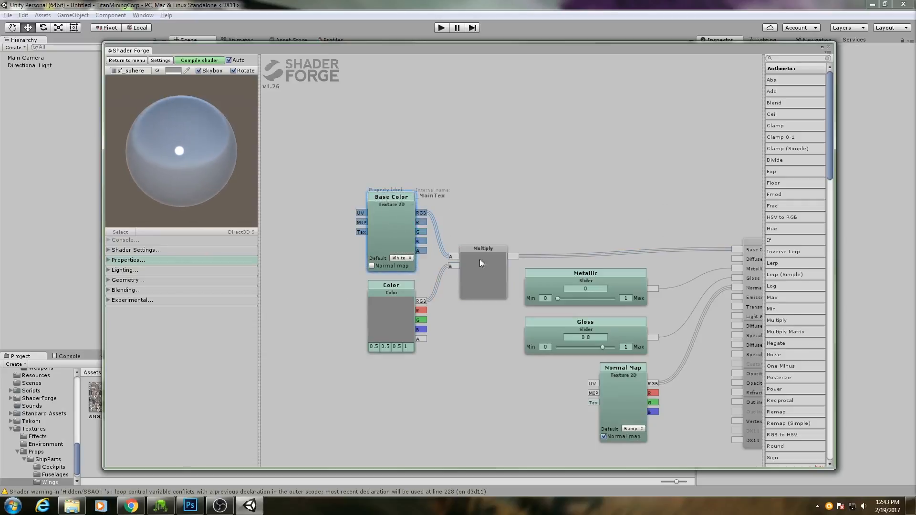
pyautogui.click(390, 315)
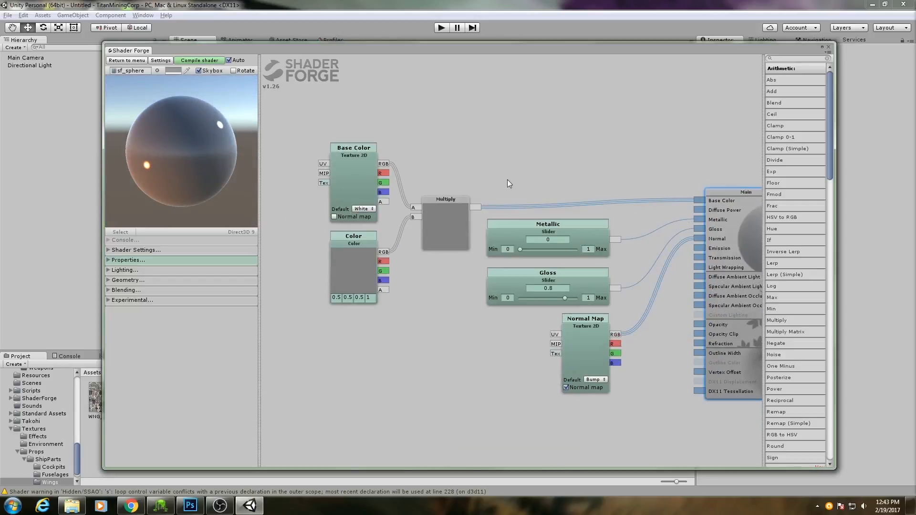
pyautogui.moveTo(612, 181)
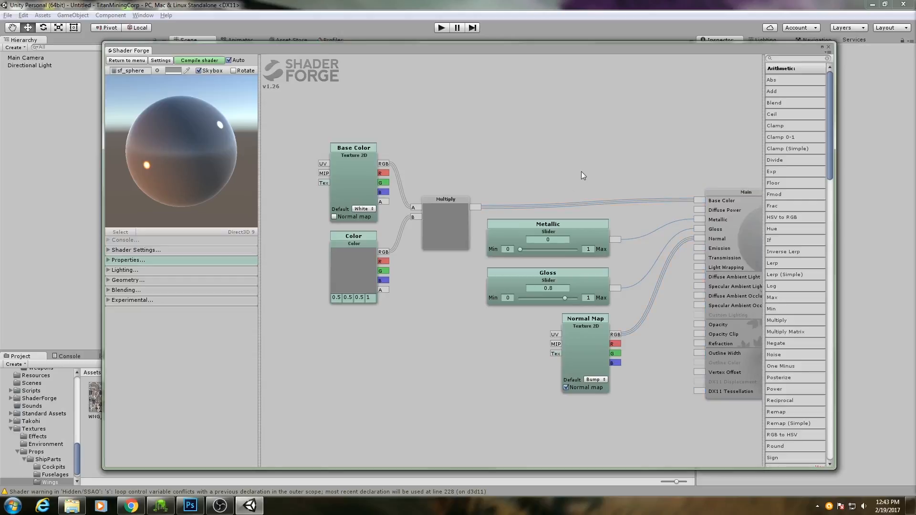
pyautogui.moveTo(506, 267)
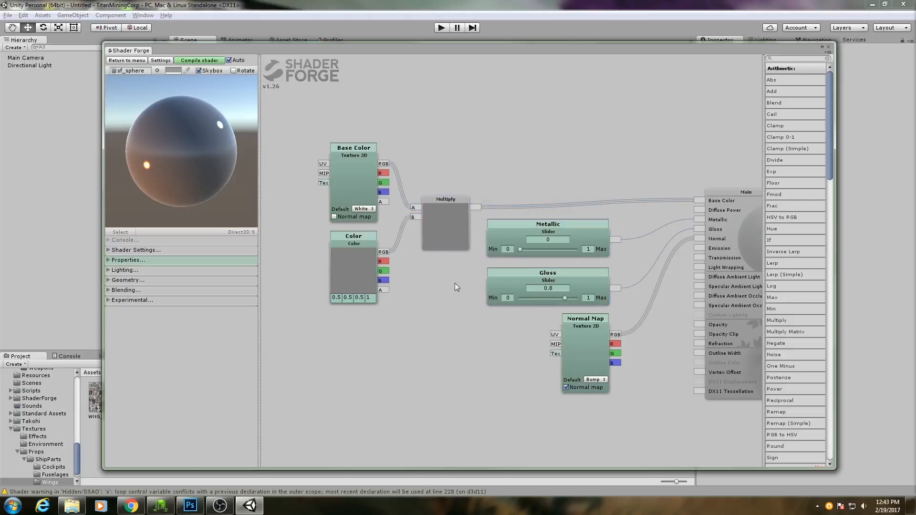
# - Delete the Color and Multiply nodes and reposition the Base Color and Metallic slider nodes
pyautogui.click(446, 225)
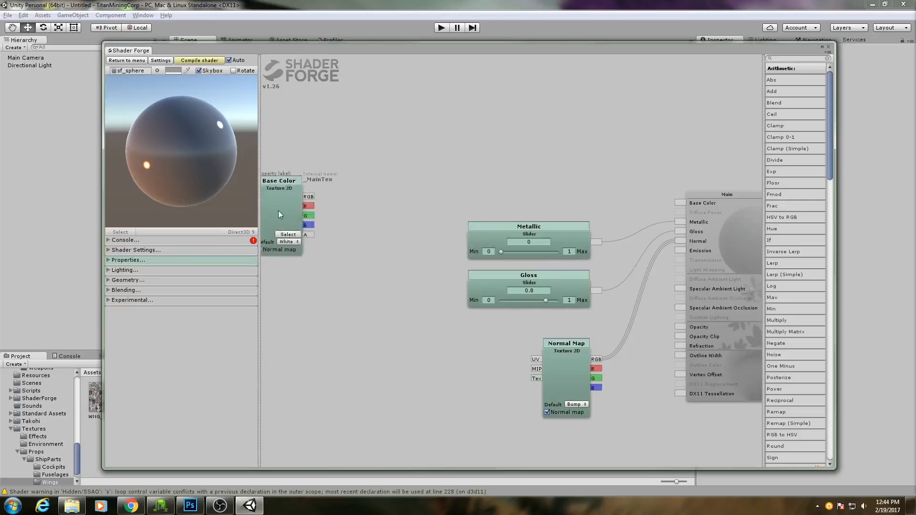
pyautogui.moveTo(281, 211); pyautogui.dragTo(353, 158)
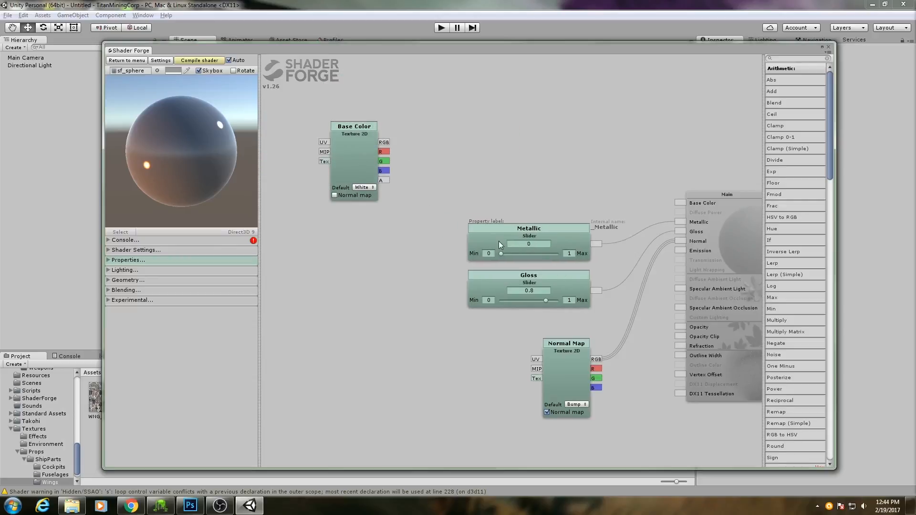
pyautogui.click(528, 228)
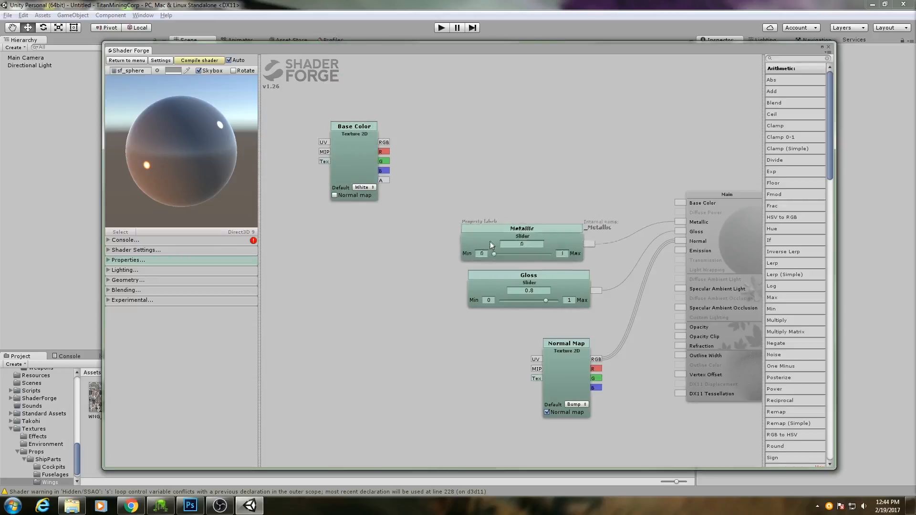
pyautogui.moveTo(521, 228); pyautogui.dragTo(511, 226)
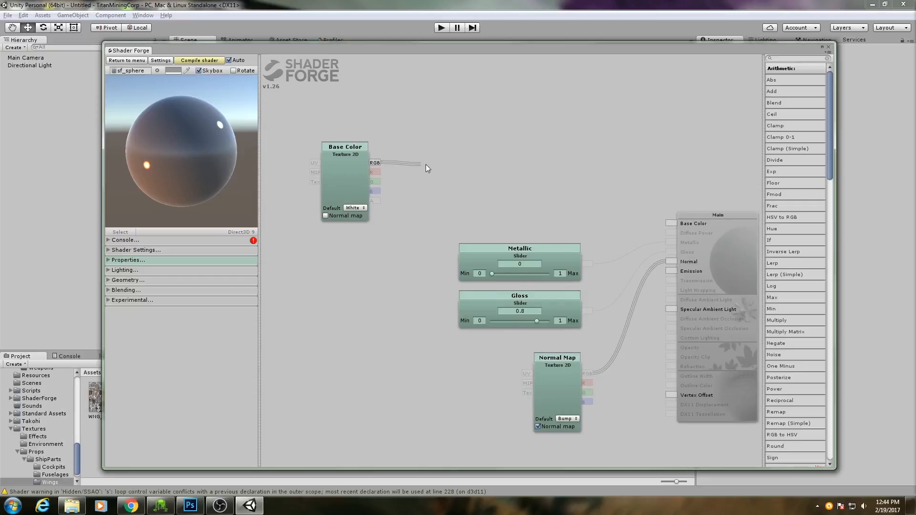
# - Wire Base Color's RGB output directly into the Main node's Base Color input
pyautogui.moveTo(381, 163); pyautogui.dragTo(671, 223)
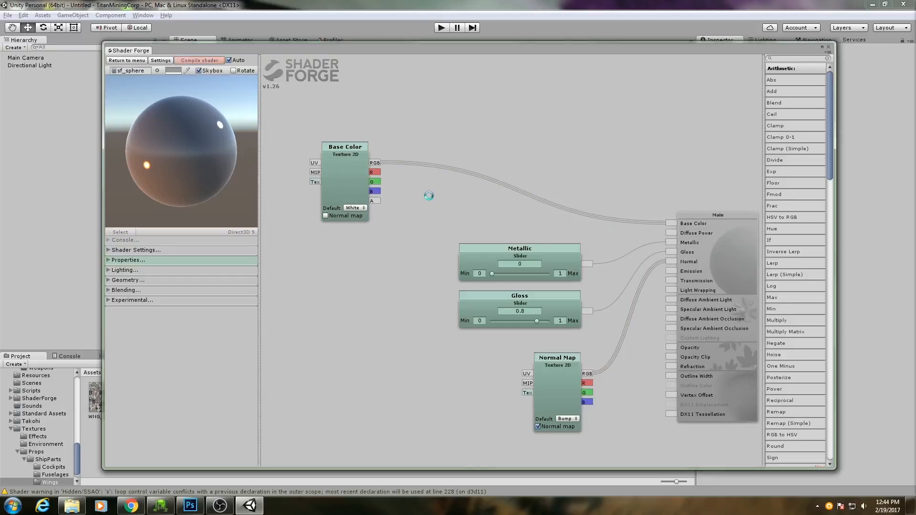
pyautogui.click(198, 60)
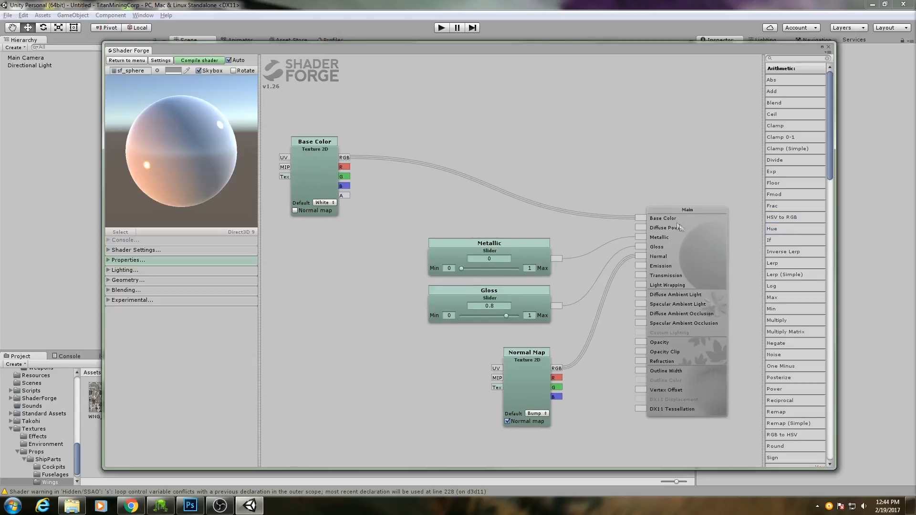
pyautogui.moveTo(403, 221)
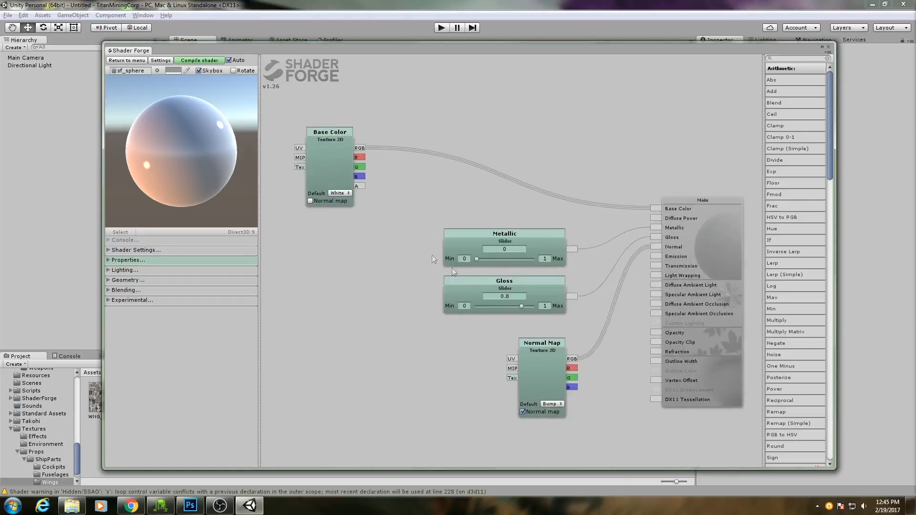
pyautogui.moveTo(432, 260); pyautogui.dragTo(458, 232)
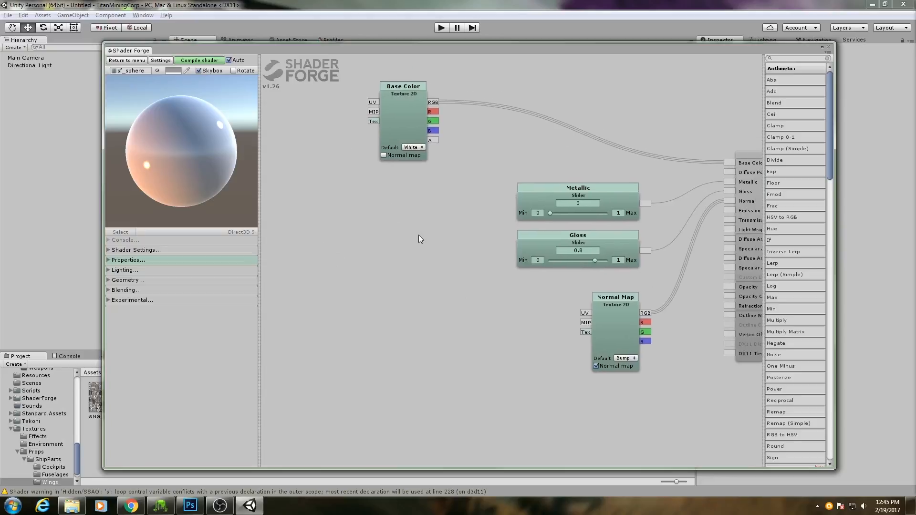
pyautogui.moveTo(439, 144)
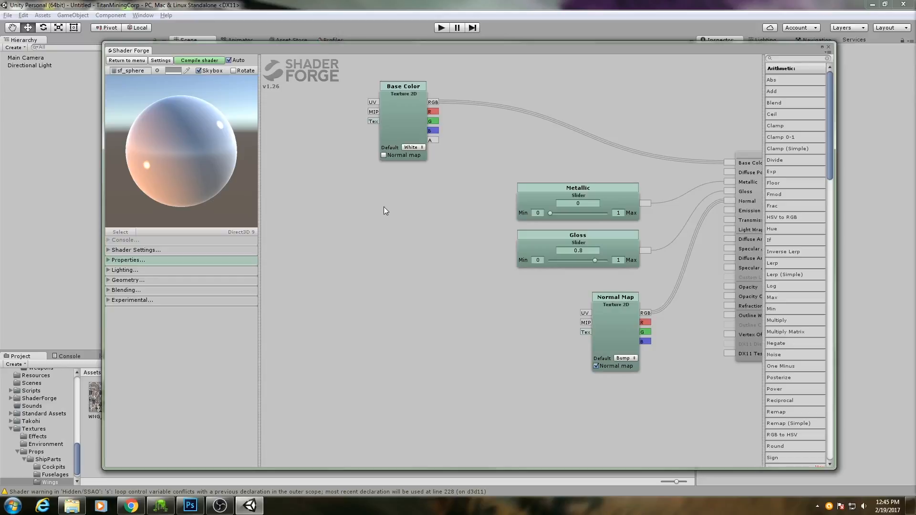
pyautogui.moveTo(404, 225)
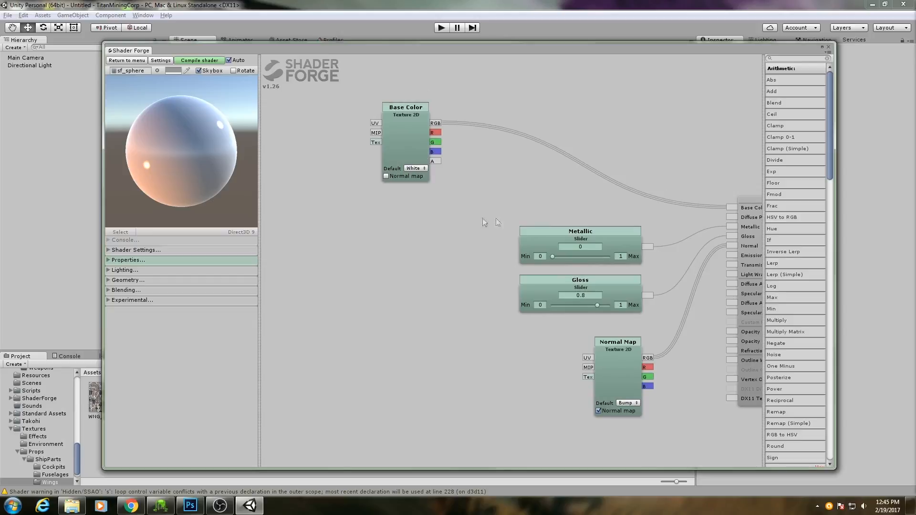
pyautogui.moveTo(441, 193)
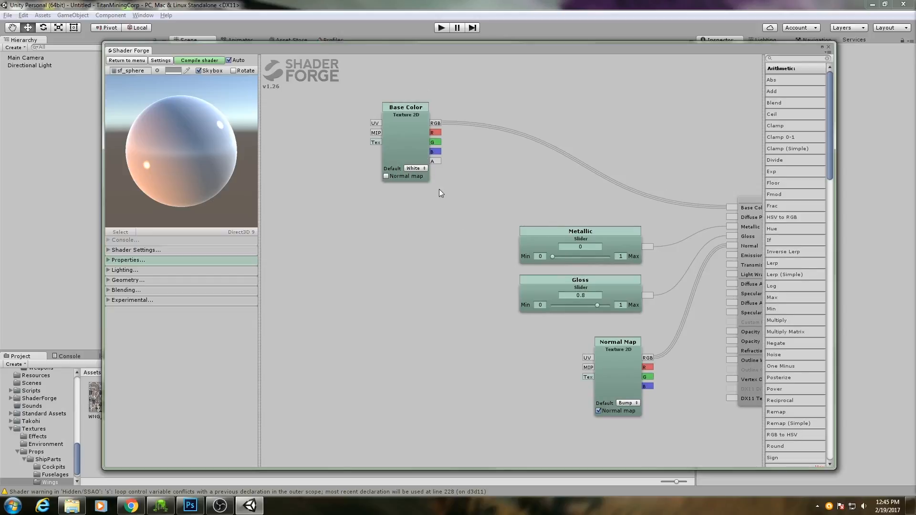
pyautogui.moveTo(428, 229)
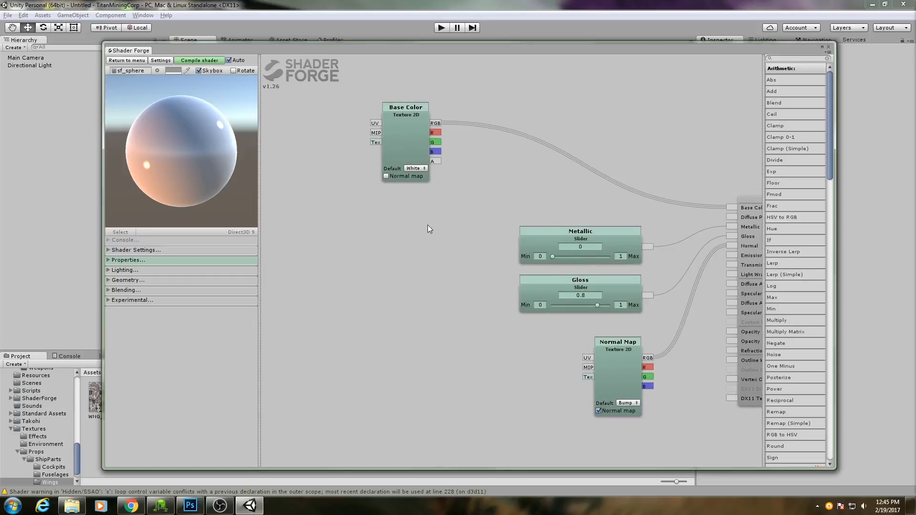
pyautogui.moveTo(427, 211)
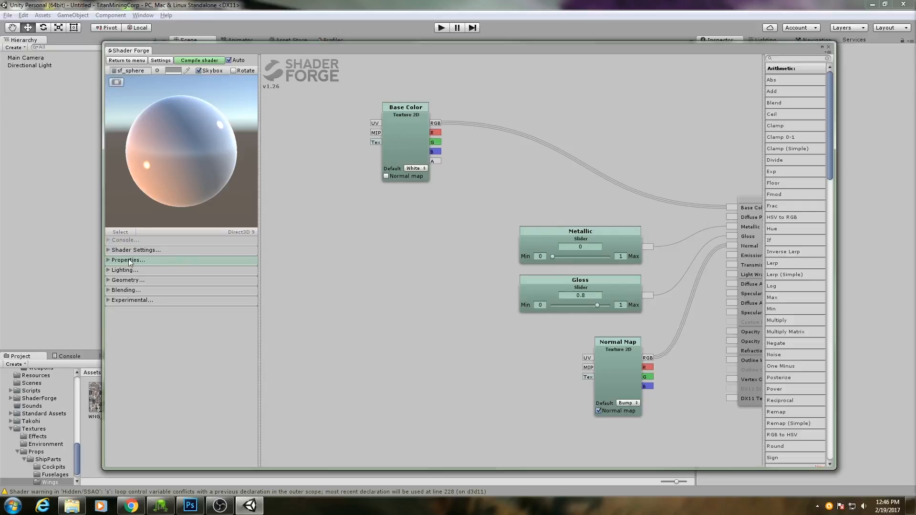
pyautogui.click(126, 260)
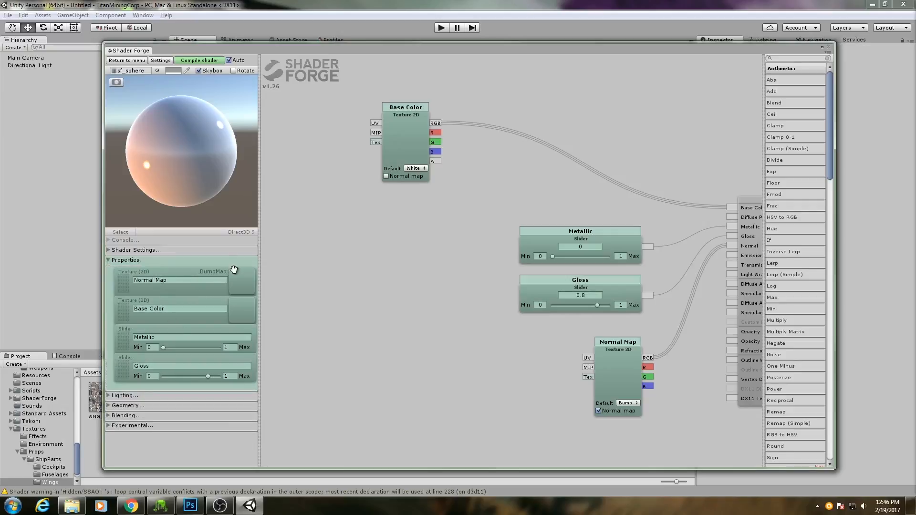
pyautogui.moveTo(117, 269)
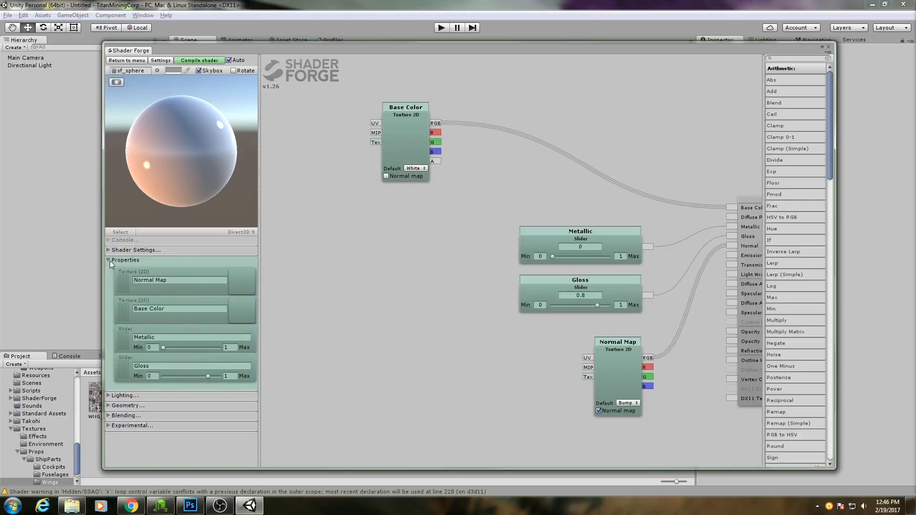
pyautogui.moveTo(349, 129)
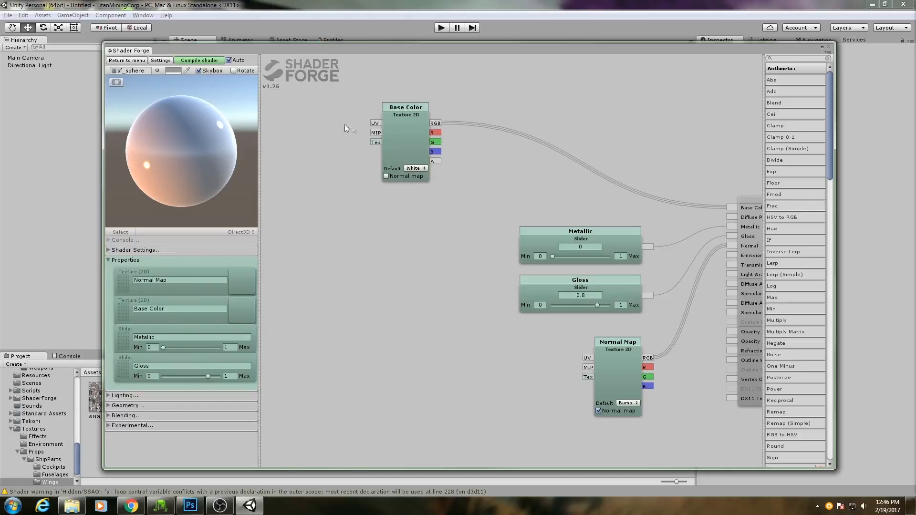
pyautogui.moveTo(169, 268)
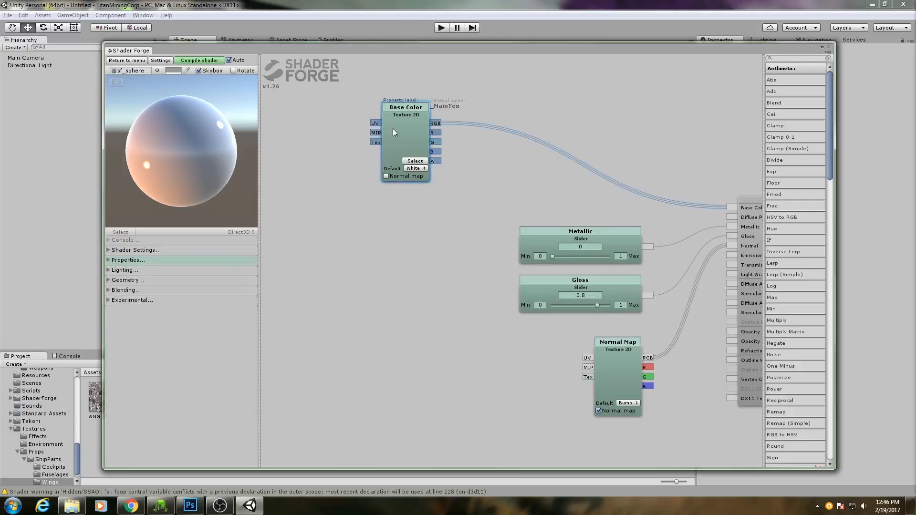
pyautogui.moveTo(407, 137)
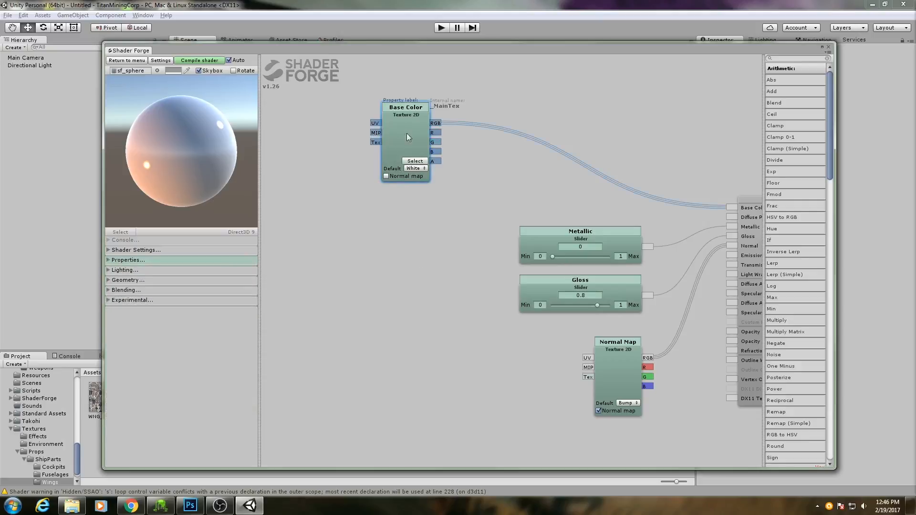
pyautogui.moveTo(411, 133)
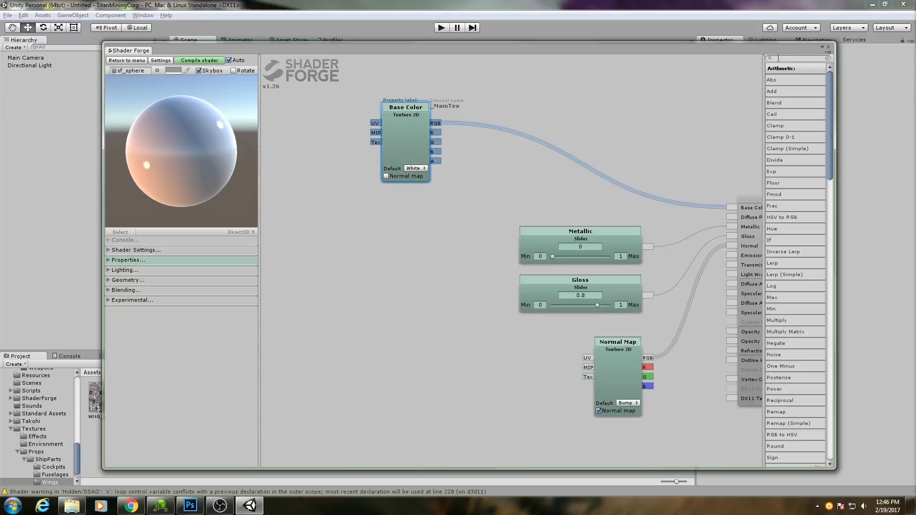
# - Add two Texture 2D nodes via a 'te' search, naming them Material Mask and Paint Mask
pyautogui.write('tex')
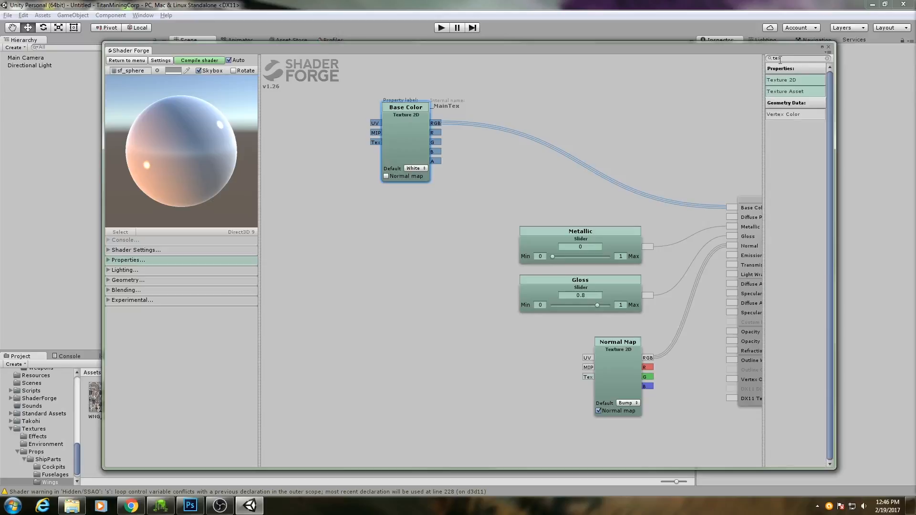
pyautogui.click(795, 80)
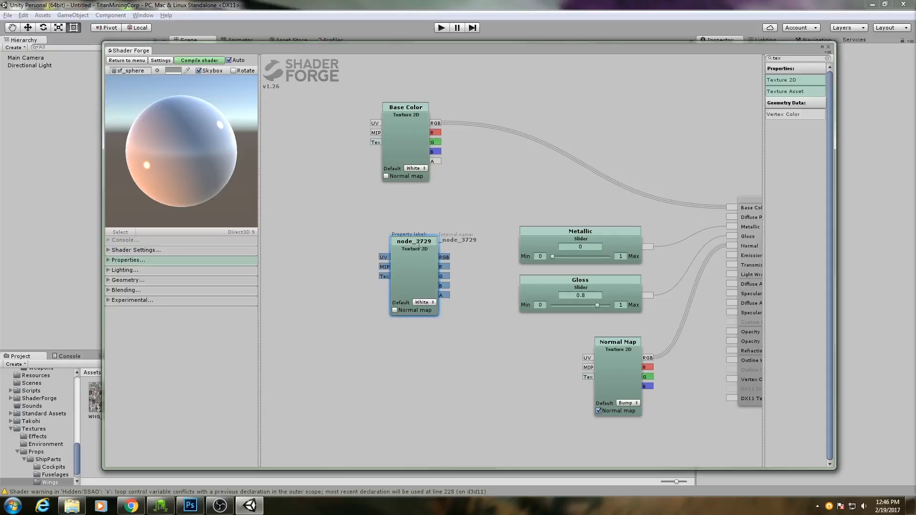
pyautogui.doubleClick(414, 241)
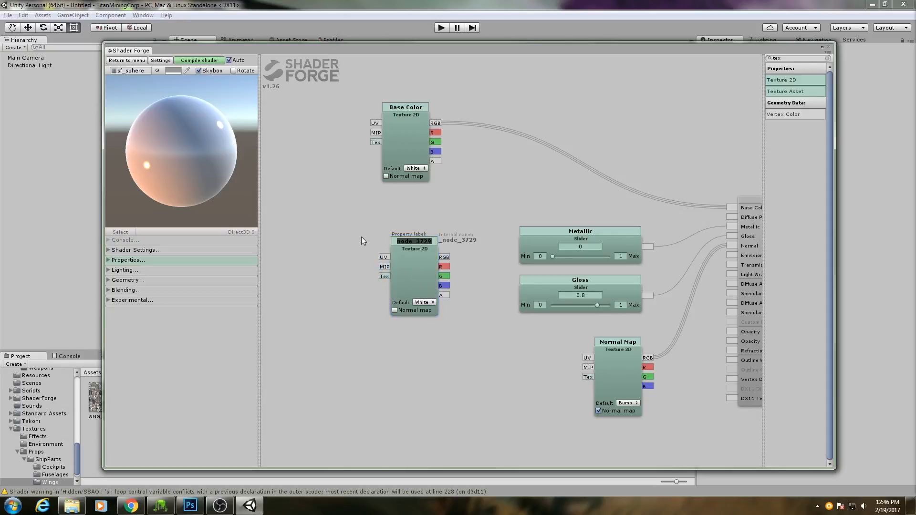
pyautogui.write('Material Mask')
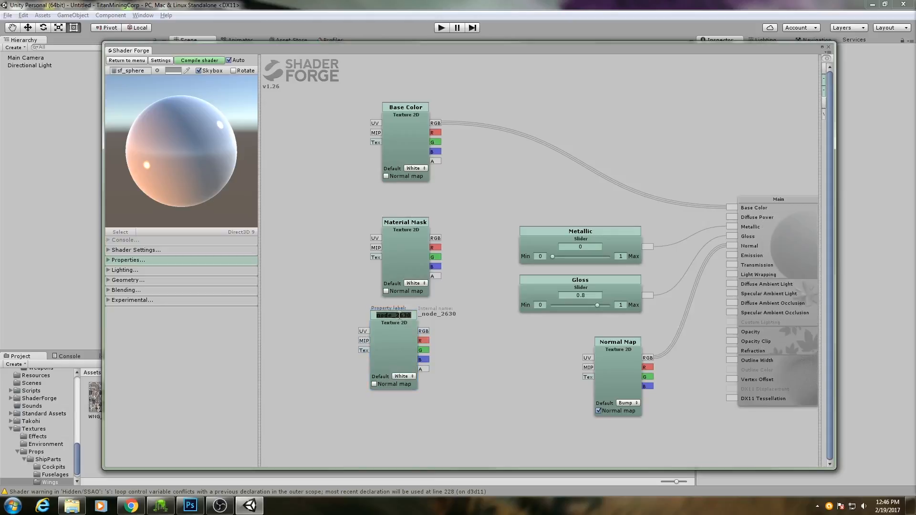
pyautogui.write('P')
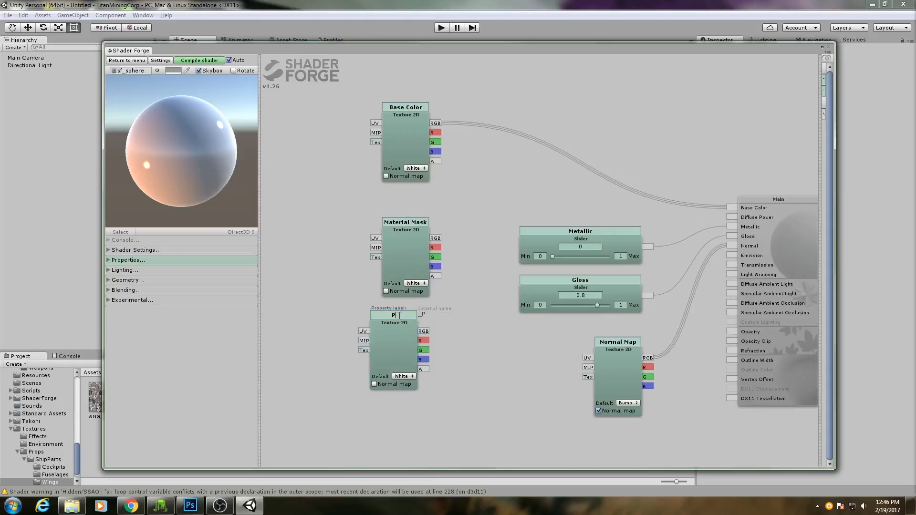
pyautogui.write('aint Mask')
pyautogui.write('tex')
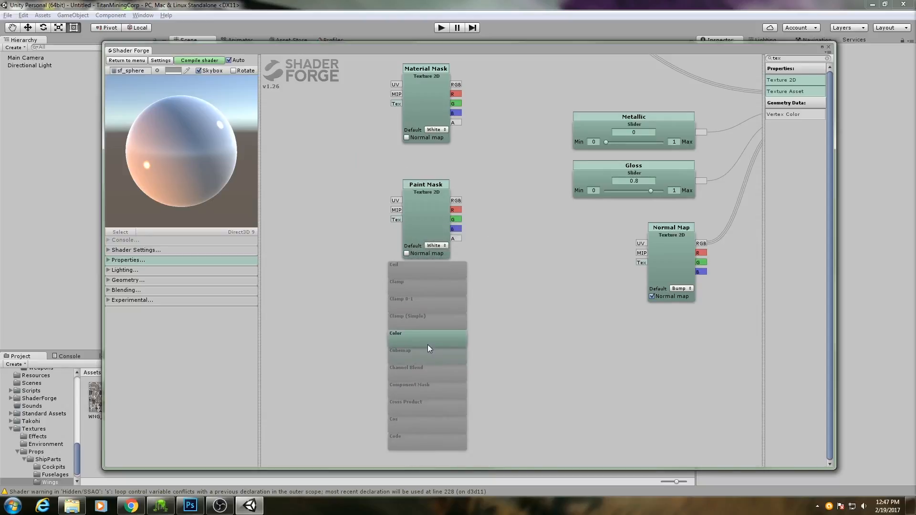
# - Add Color nodes Main Paint and Accent Paint, maximize Shader Forge, and place a slider node
pyautogui.click(396, 334)
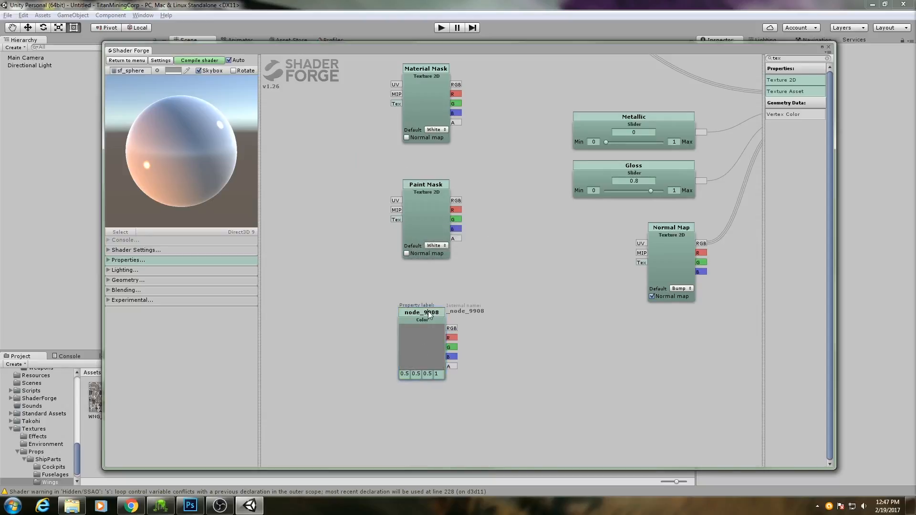
pyautogui.write('Main Paint')
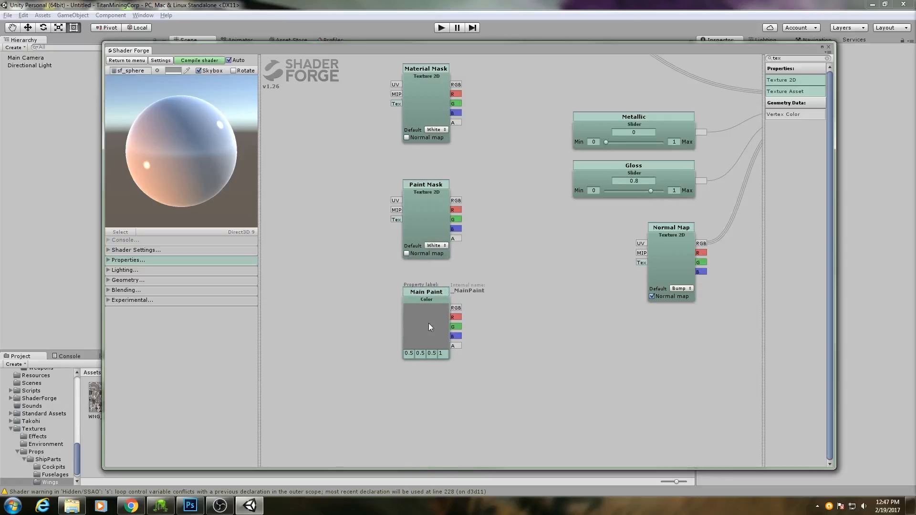
pyautogui.rightClick(427, 328)
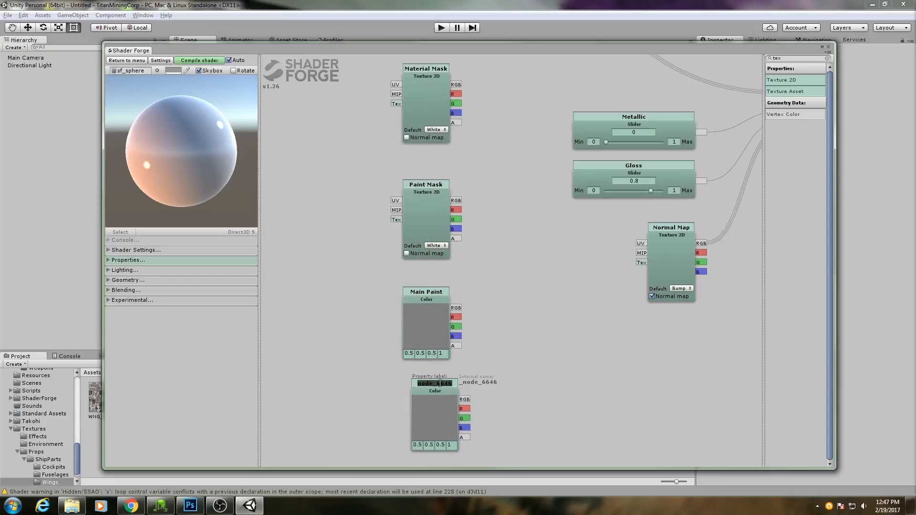
pyautogui.write('Accent Paint')
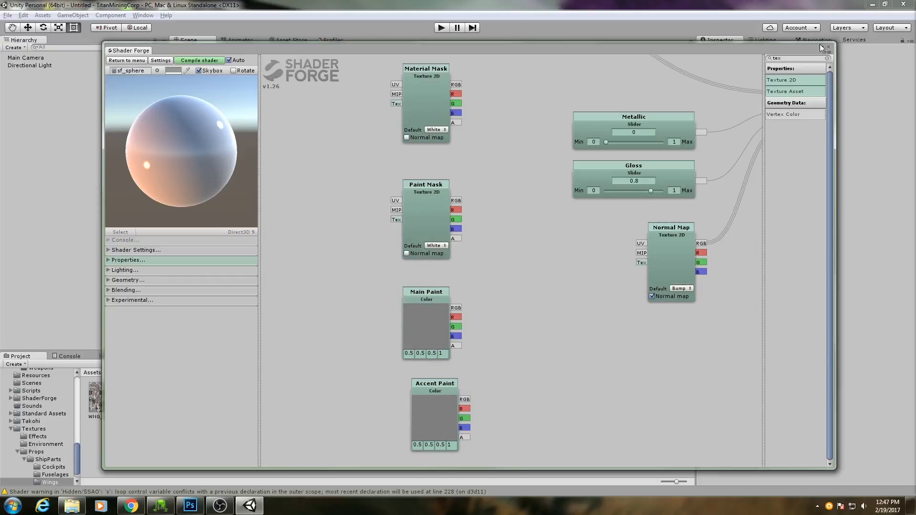
pyautogui.click(828, 47)
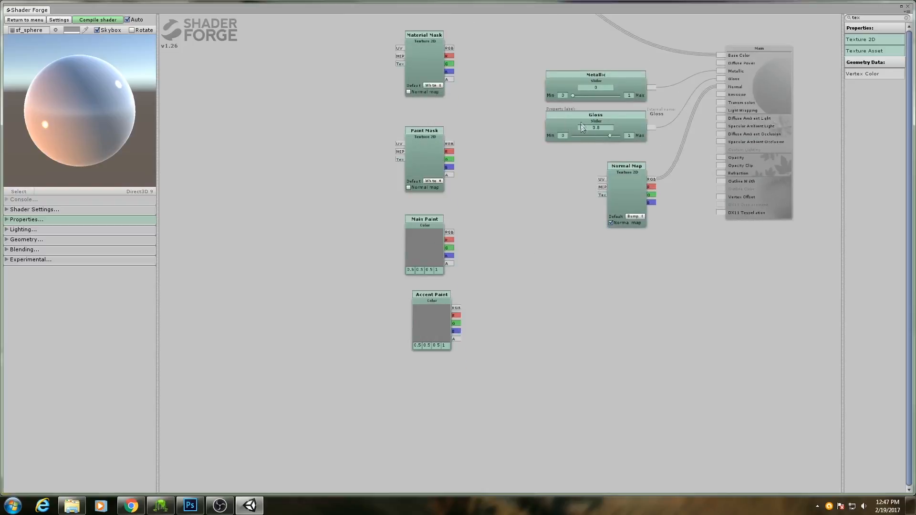
pyautogui.moveTo(595, 123); pyautogui.dragTo(540, 228)
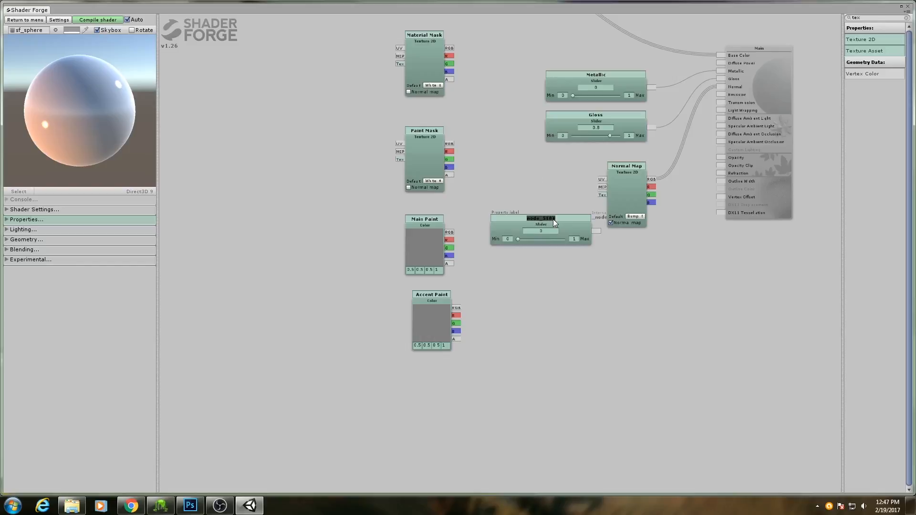
# - Name the slider node 'Hue Adjustment' and pan back to the Base Color node
pyautogui.write('Hue Adjustment')
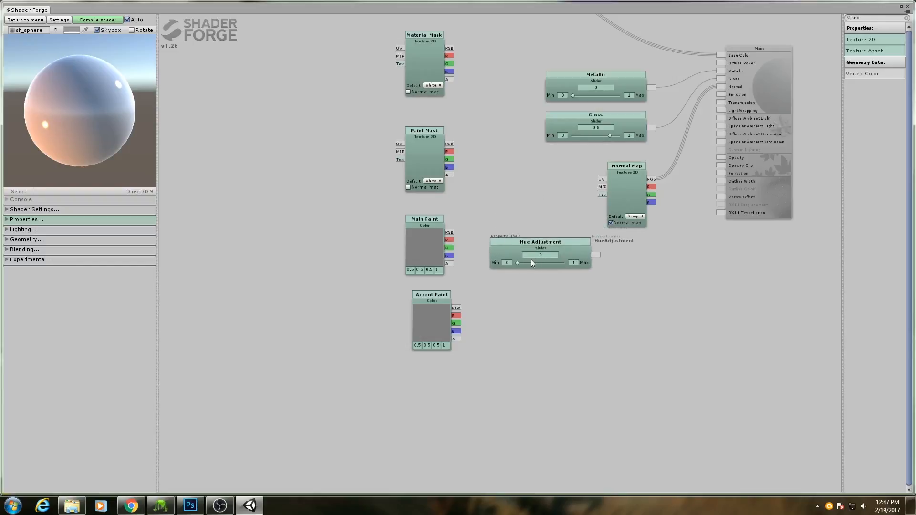
pyautogui.moveTo(540, 241); pyautogui.dragTo(454, 364)
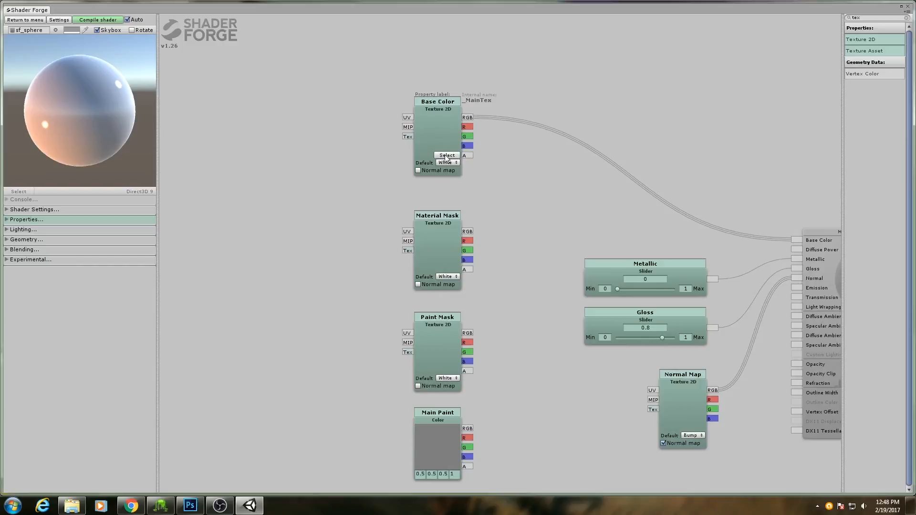
# - Assign WNG_SteelCarapace_D to the Base Color node after searching 'steel'
pyautogui.click(445, 155)
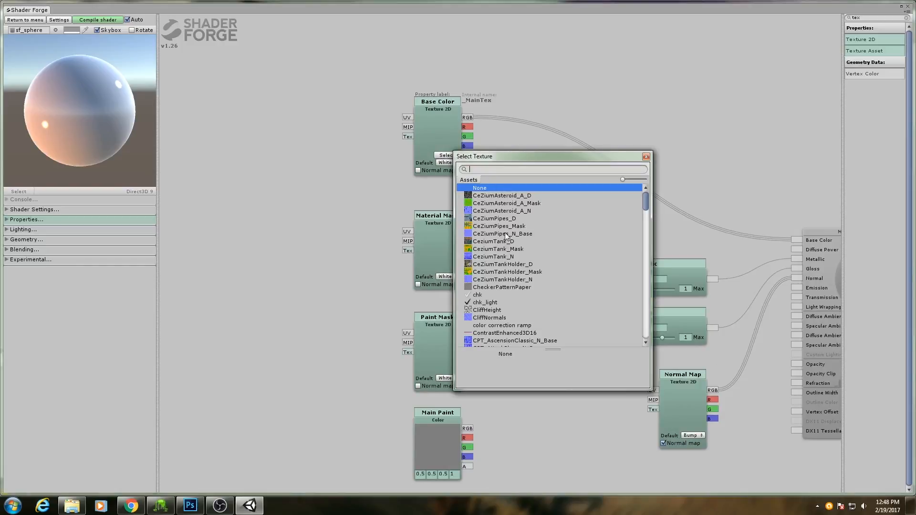
pyautogui.scroll(-3)
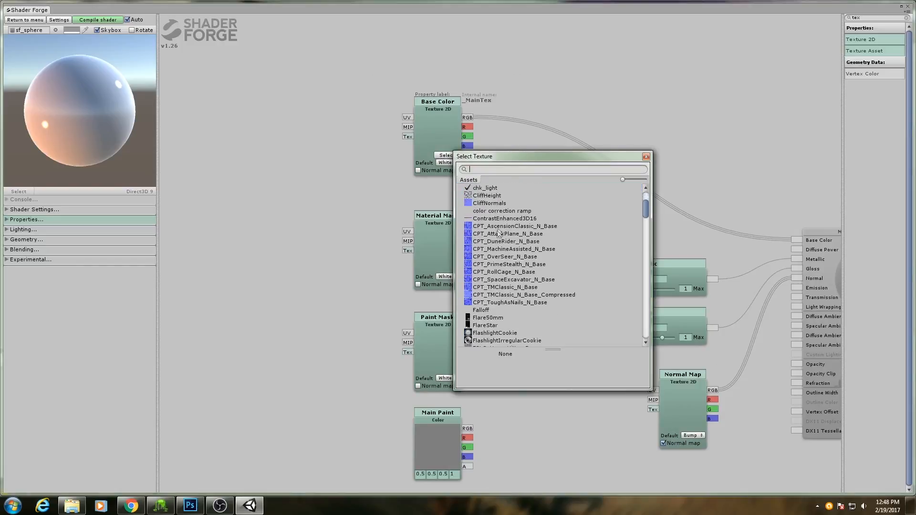
pyautogui.scroll(-3)
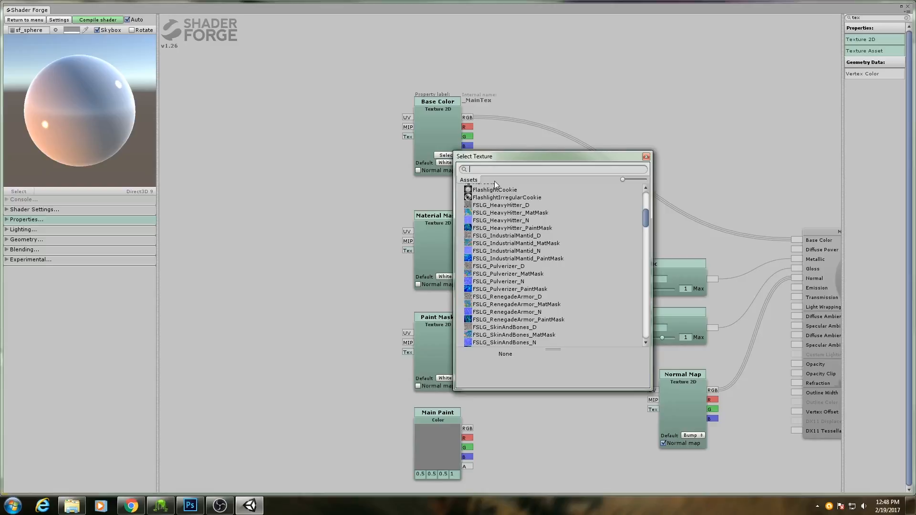
pyautogui.write('s')
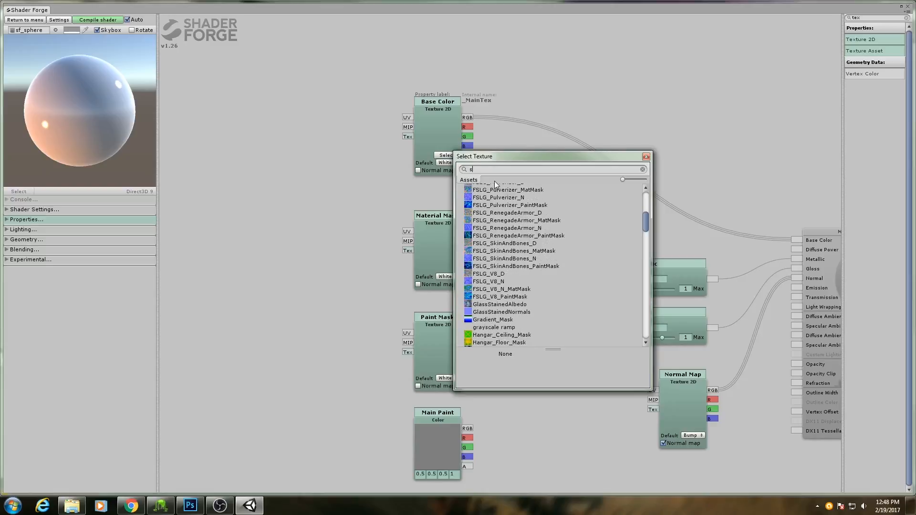
pyautogui.write('teel')
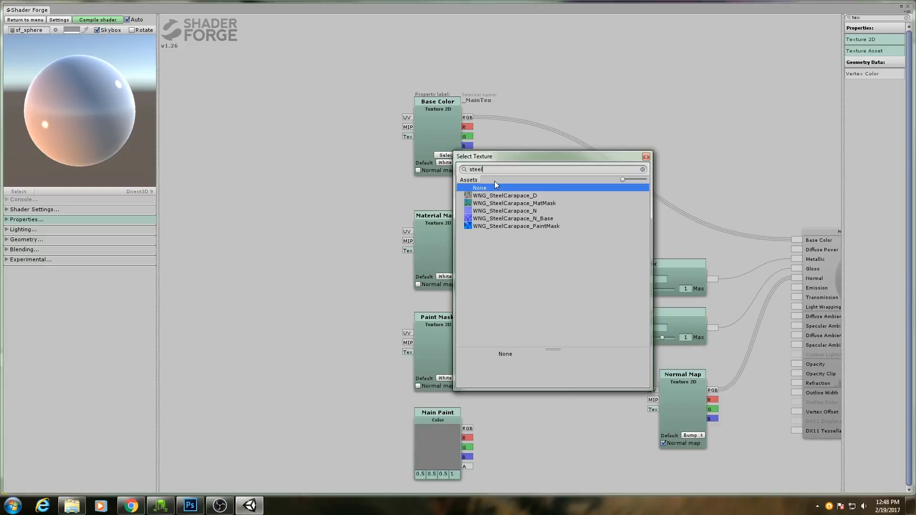
pyautogui.click(504, 195)
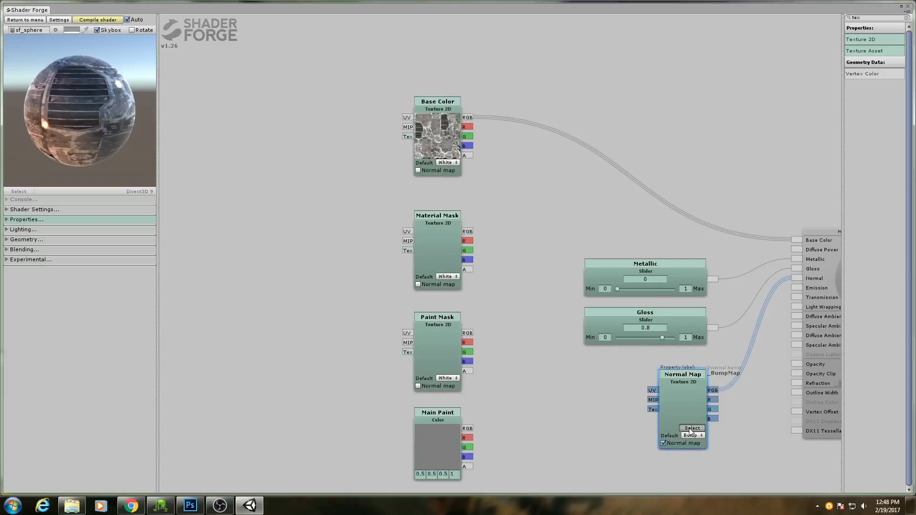
# - Load the WNG_SteelCarapace_N texture into the Normal Map node
pyautogui.click(693, 429)
pyautogui.write('steel')
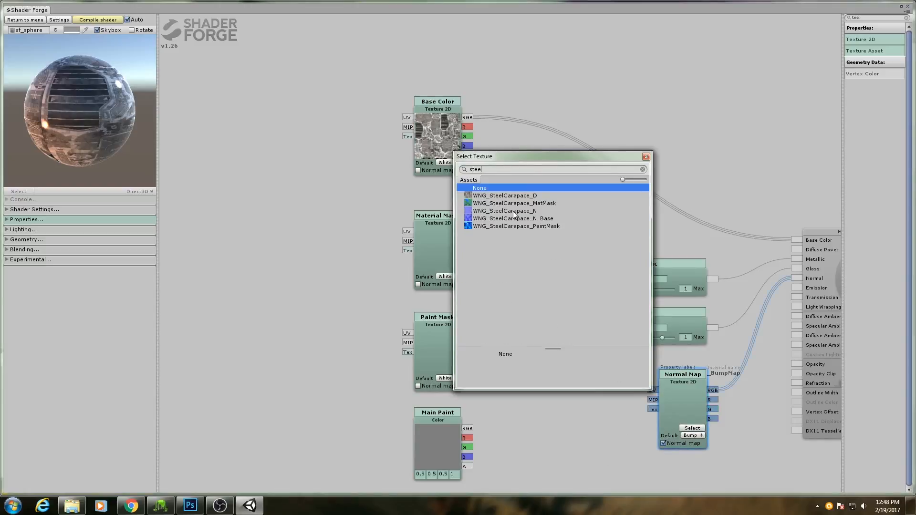
pyautogui.click(505, 211)
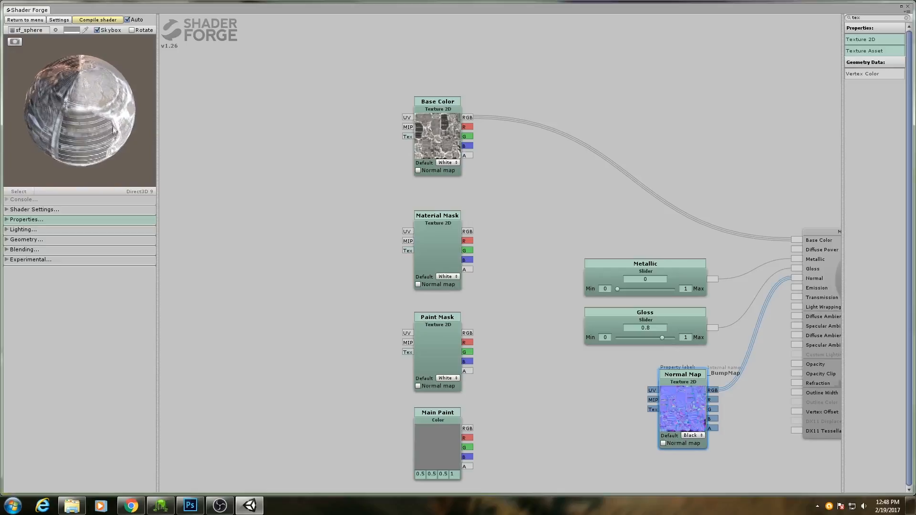
pyautogui.click(693, 435)
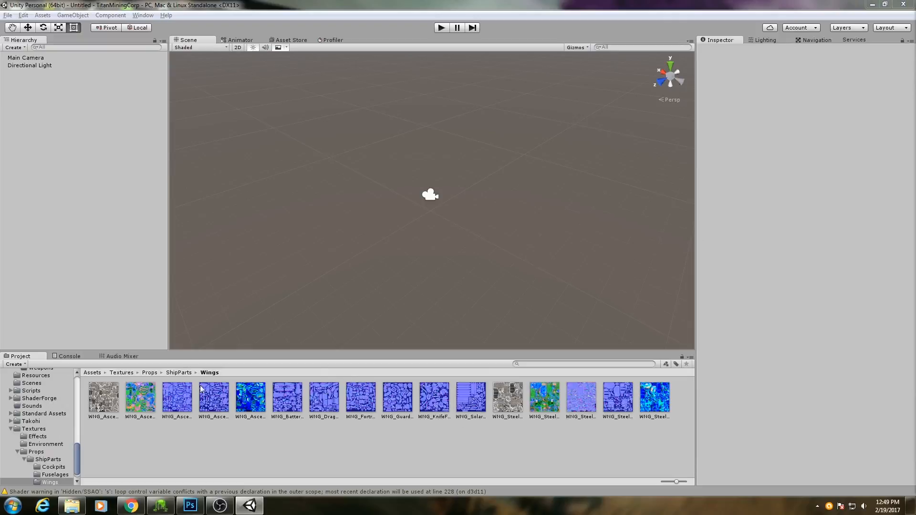
pyautogui.moveTo(419, 393)
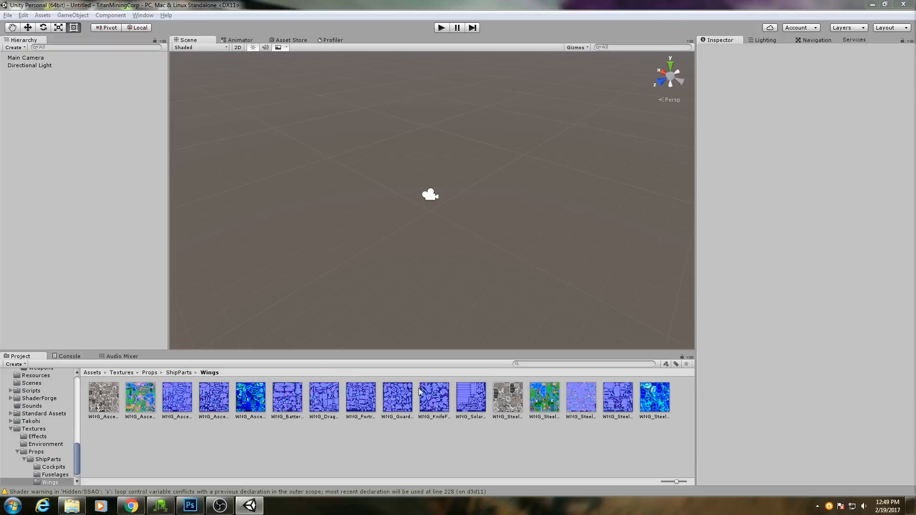
# - Set WNG_SteelCarapace_N's Texture Type to Normal map, untick Create from Grayscale, and Apply
pyautogui.click(581, 398)
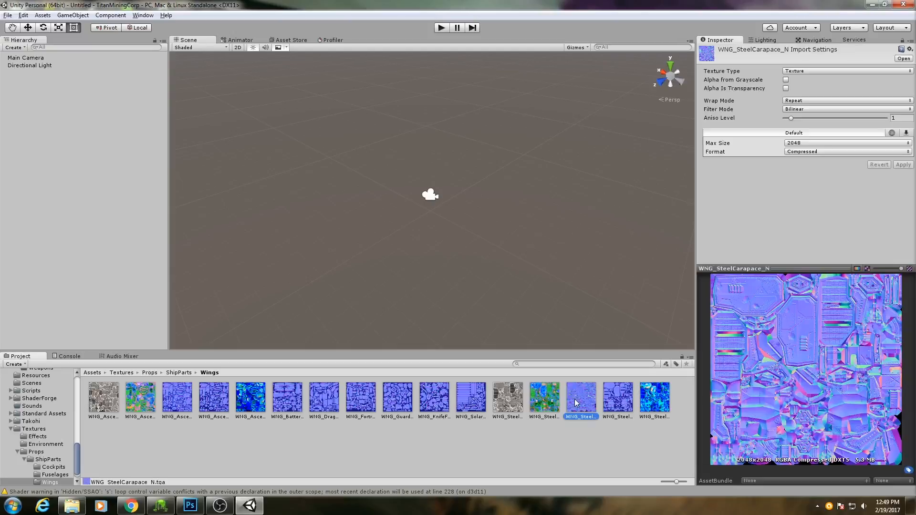
pyautogui.moveTo(757, 380)
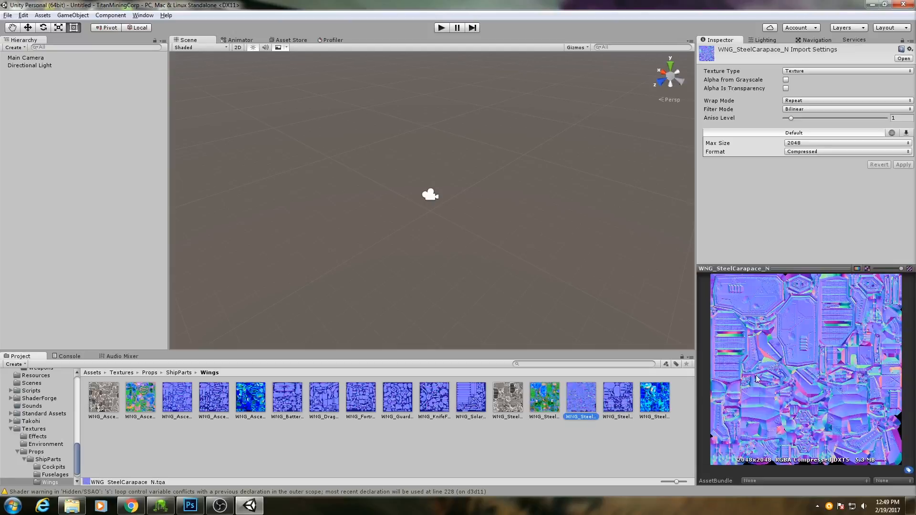
pyautogui.moveTo(784, 61)
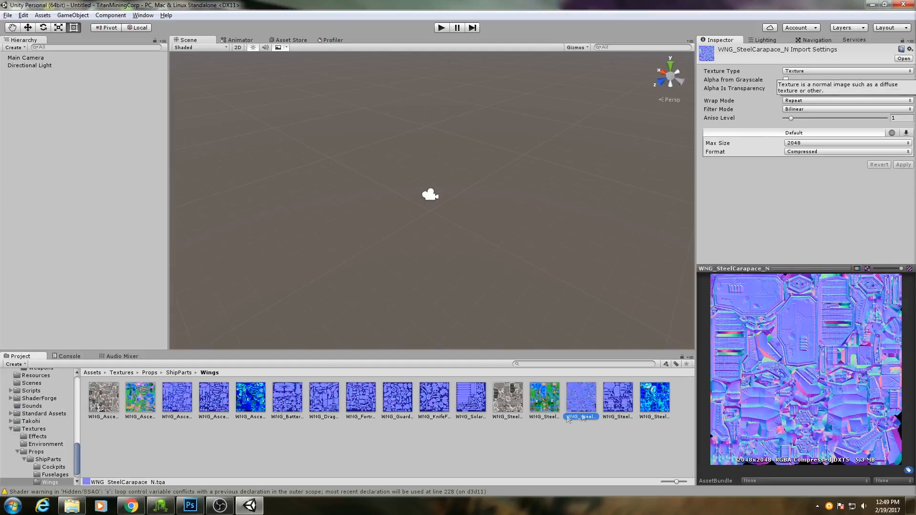
pyautogui.click(544, 397)
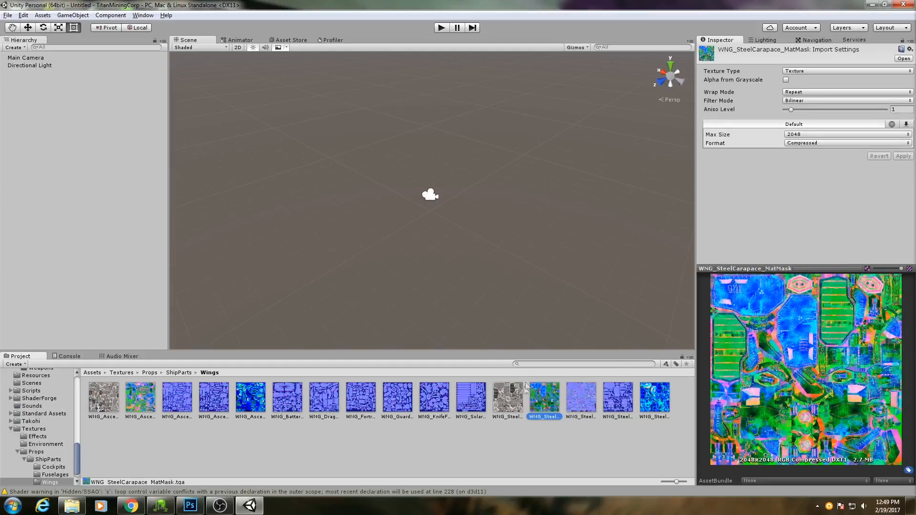
pyautogui.click(581, 397)
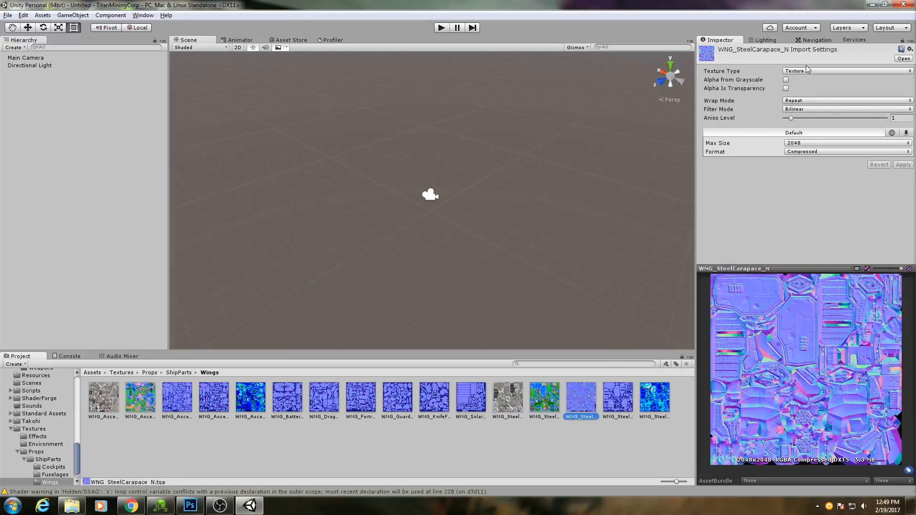
pyautogui.click(845, 70)
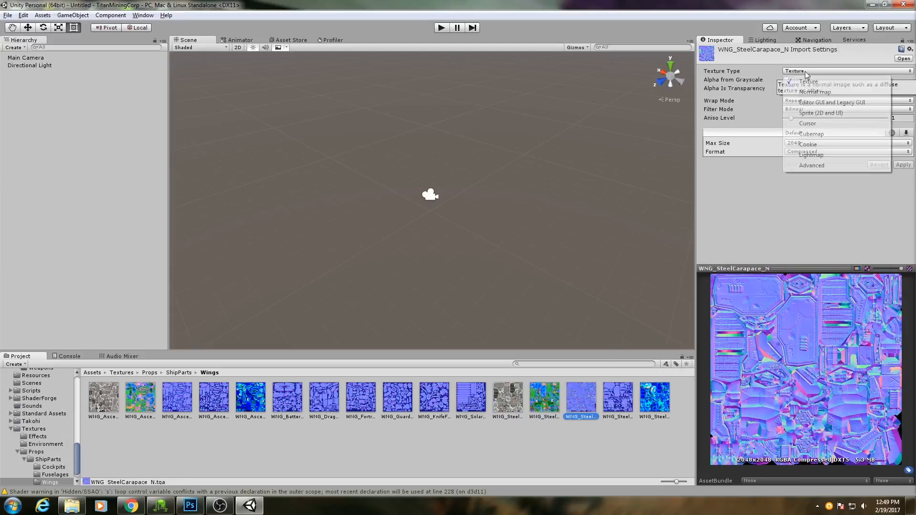
pyautogui.click(812, 92)
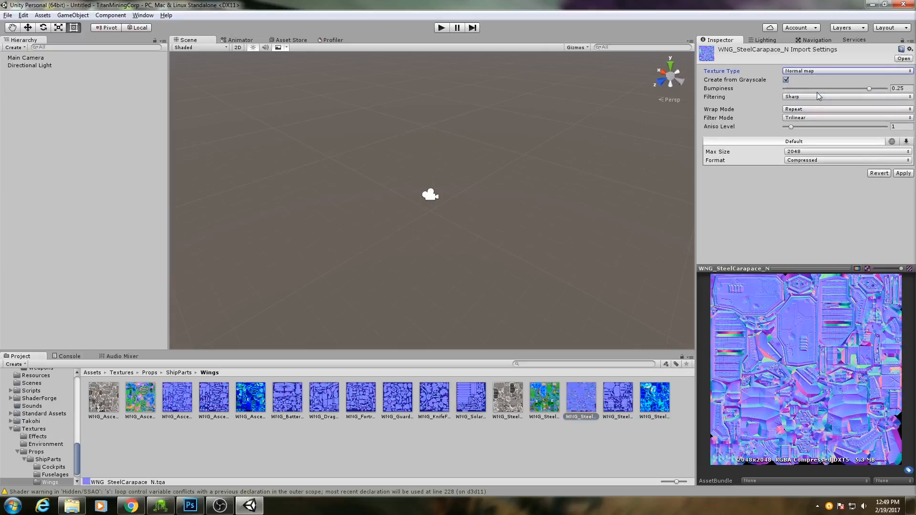
pyautogui.moveTo(773, 83)
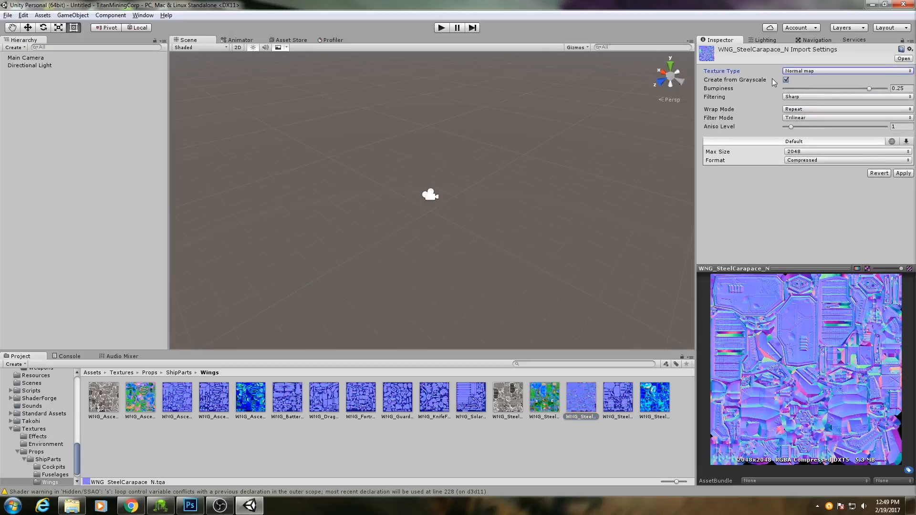
pyautogui.click(786, 80)
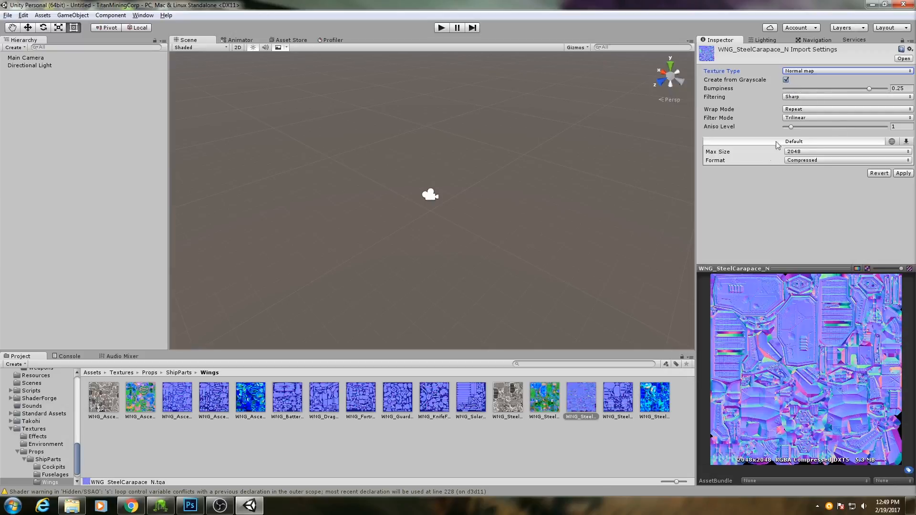
pyautogui.click(786, 79)
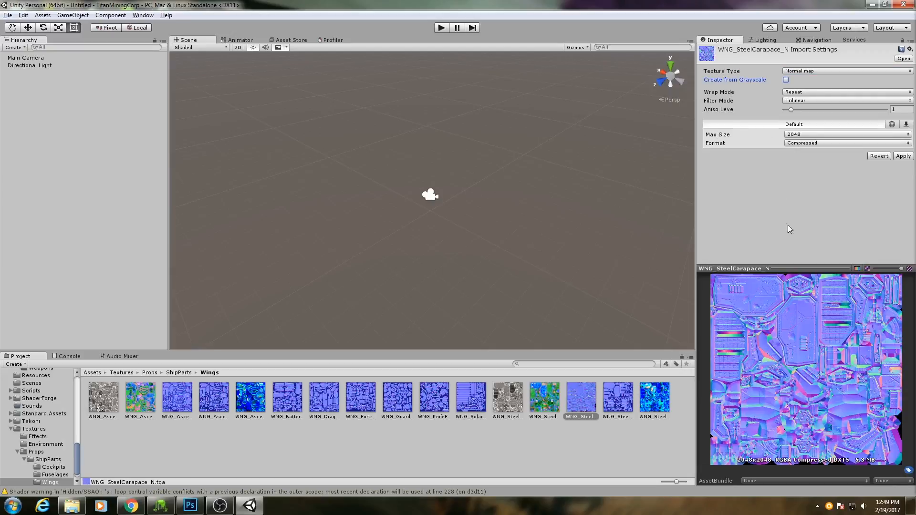
pyautogui.click(903, 157)
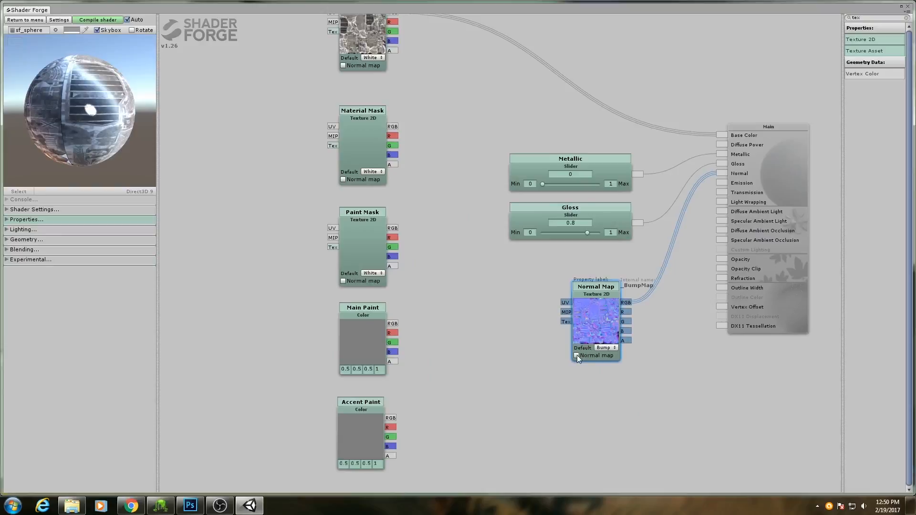
# - Tick the Normal map checkbox on the Normal Map Texture 2D node
pyautogui.click(576, 355)
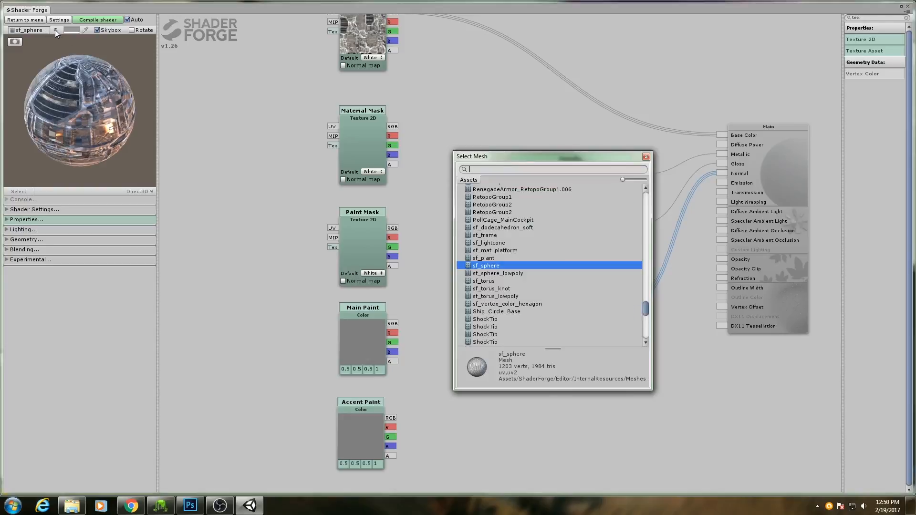
# - Search 'steel' in the mesh list, try SteelCarapace_Left, then choose SteelCarapace_Right_RetopoGroup1.019
pyautogui.write('steel')
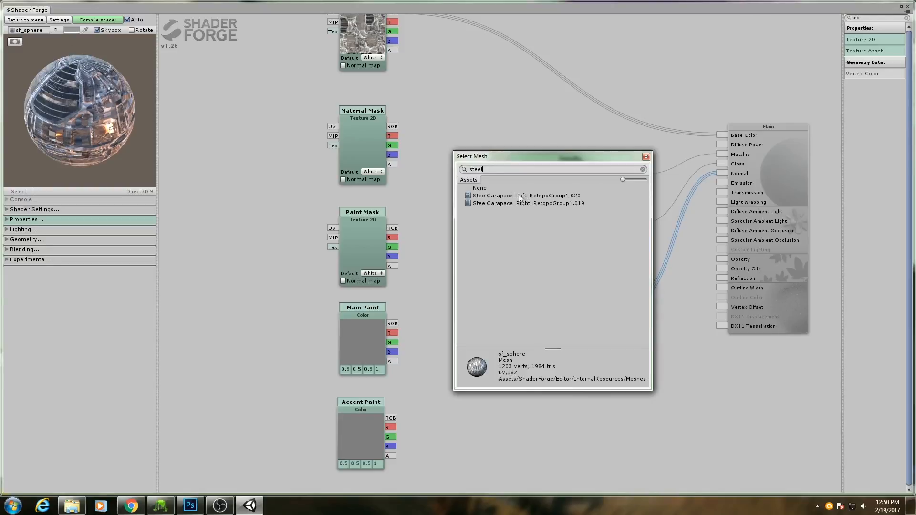
pyautogui.click(528, 195)
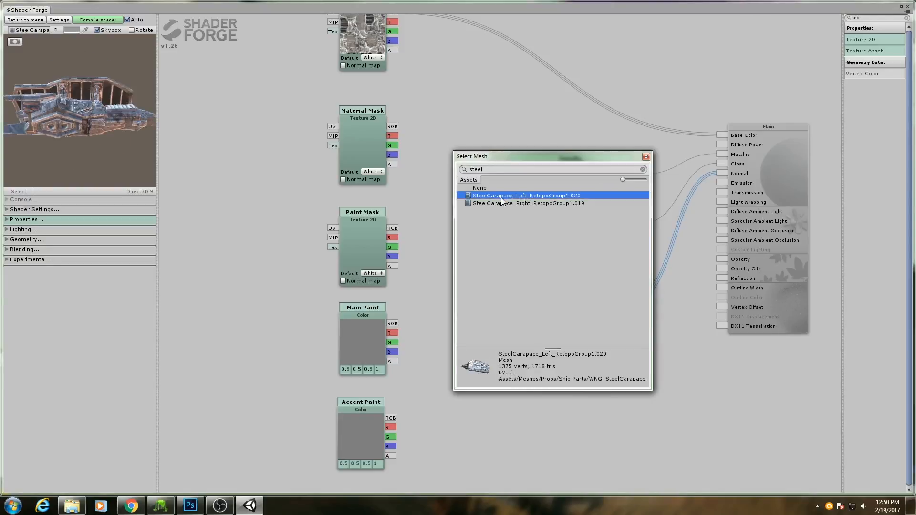
pyautogui.moveTo(513, 205)
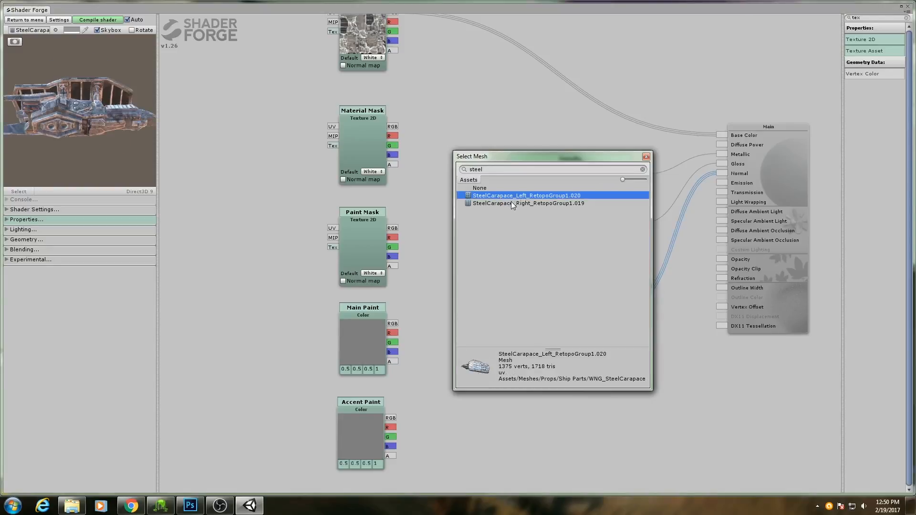
pyautogui.click(526, 202)
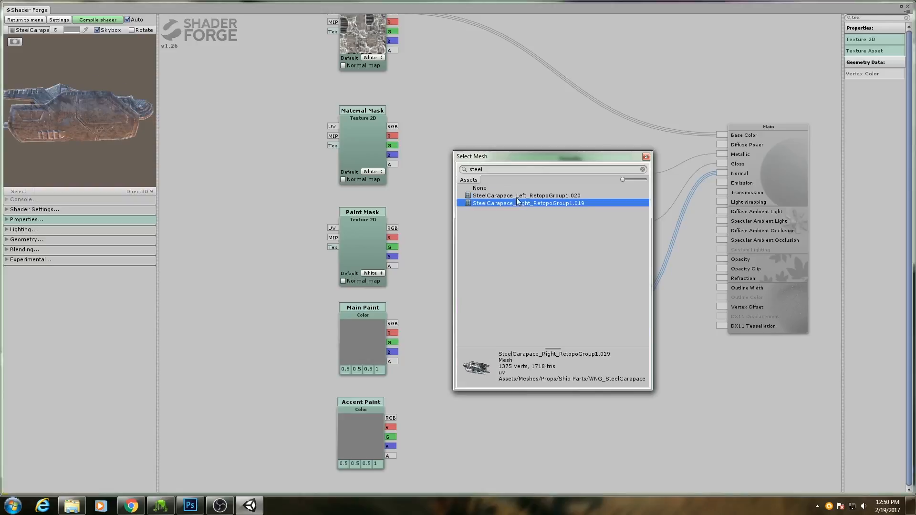
pyautogui.click(526, 195)
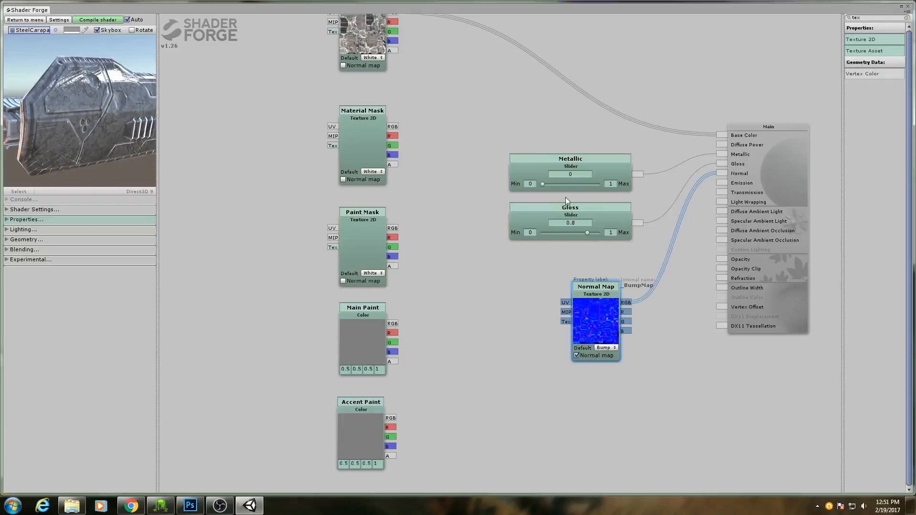
pyautogui.moveTo(586, 232)
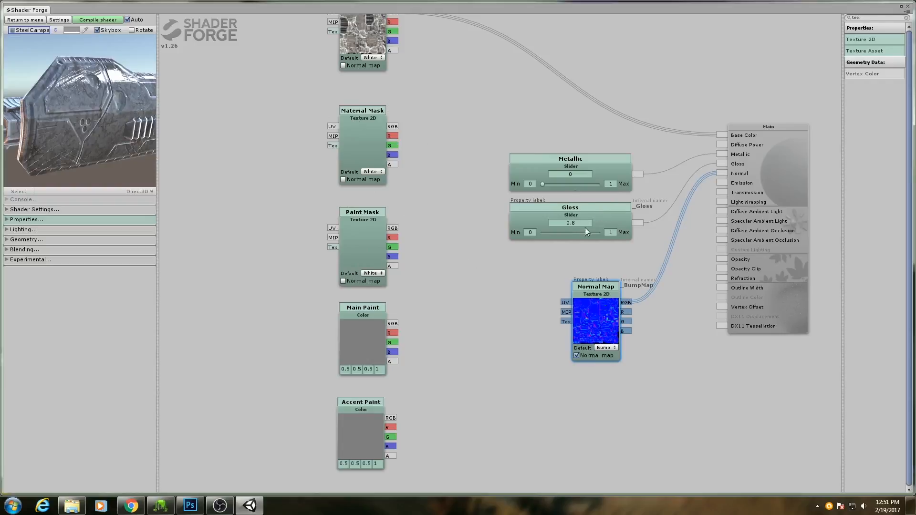
pyautogui.moveTo(344, 148)
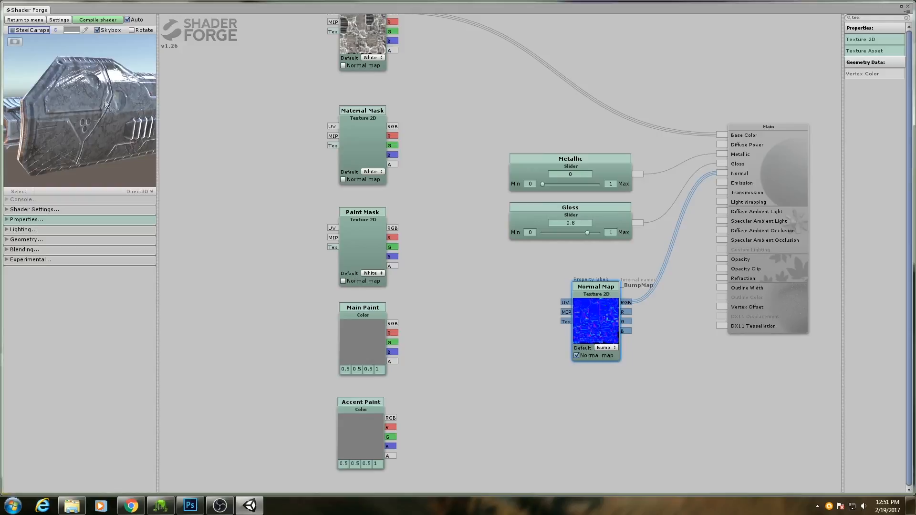
pyautogui.moveTo(98, 156)
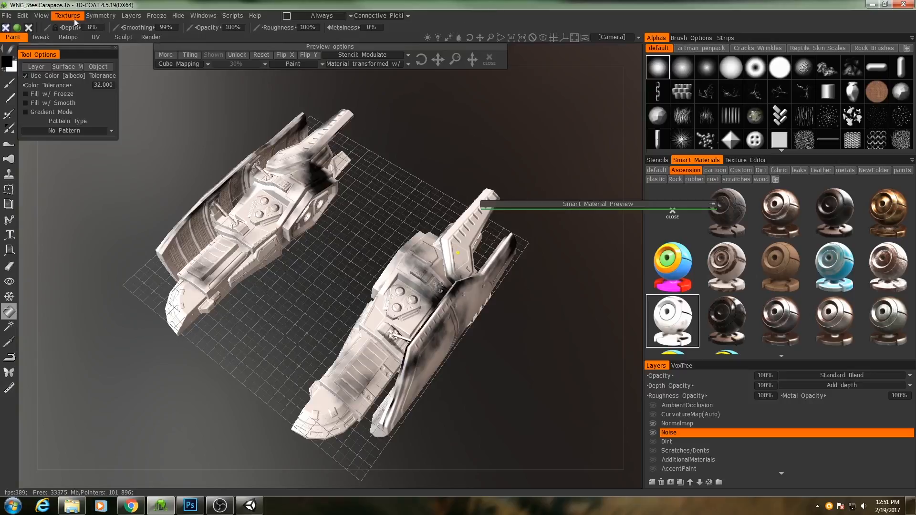
# - Open 3D-Coat's Textures menu to confirm the Roughness/Metalness export workflow
pyautogui.click(67, 15)
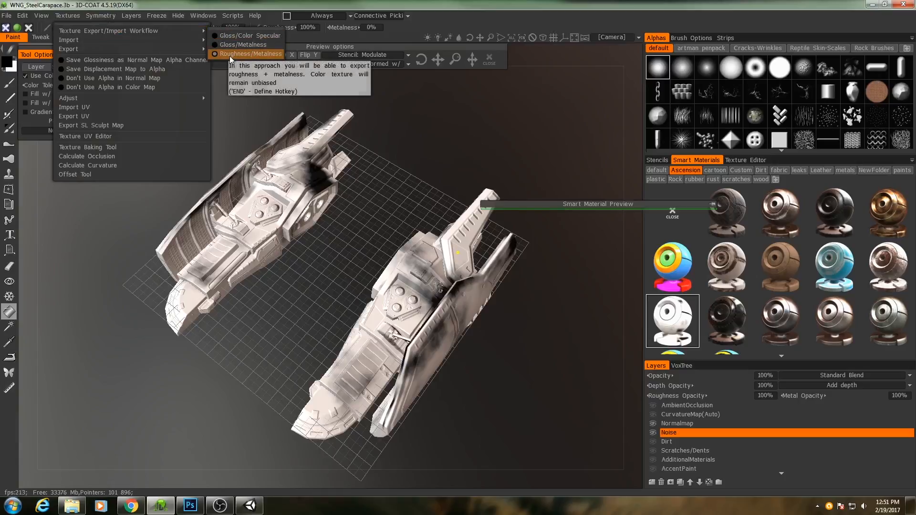
pyautogui.moveTo(246, 45)
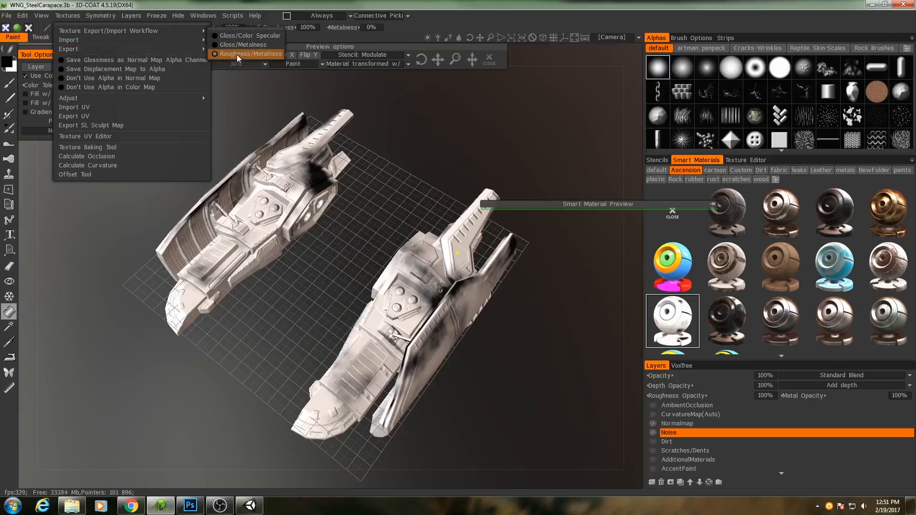
pyautogui.moveTo(250, 54)
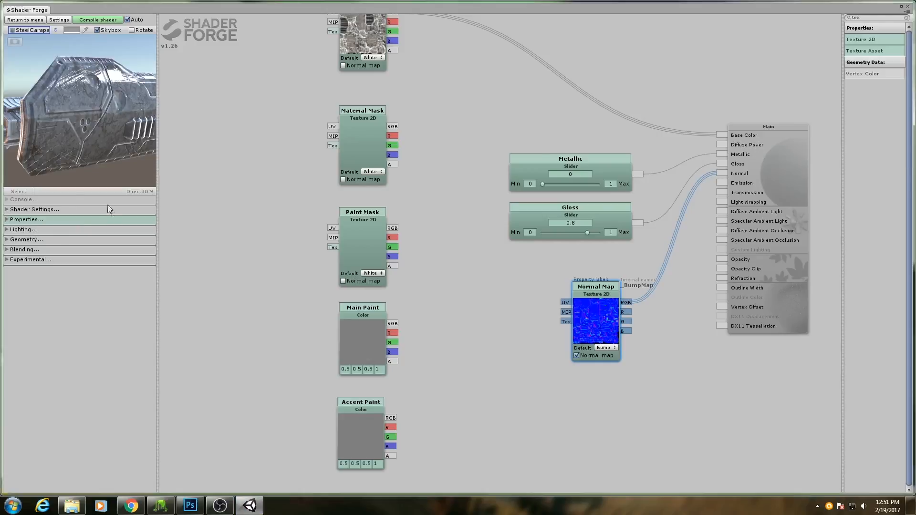
# - Expand the Lighting settings and set Gloss Mode to Roughness
pyautogui.click(21, 229)
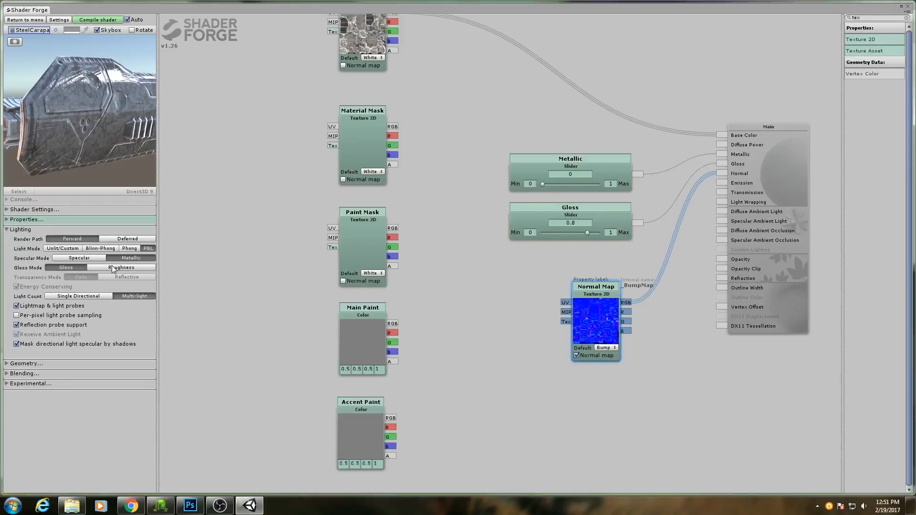
pyautogui.click(121, 268)
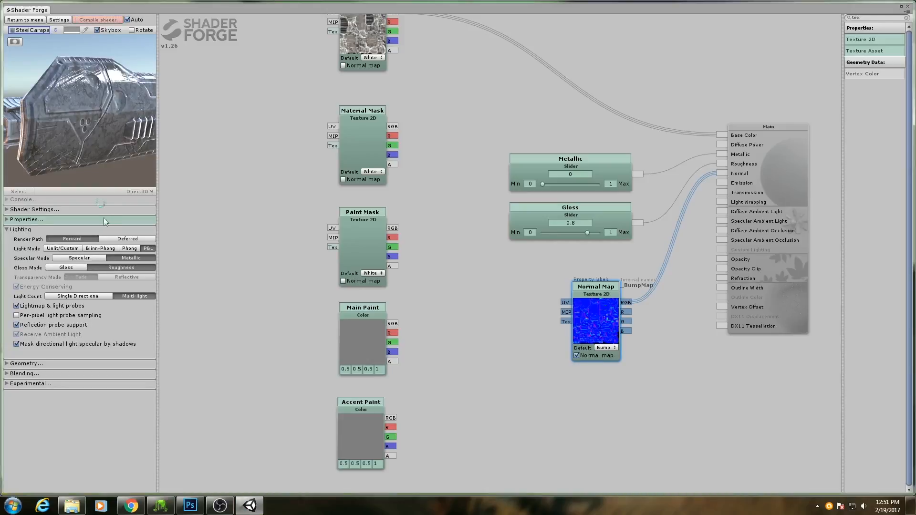